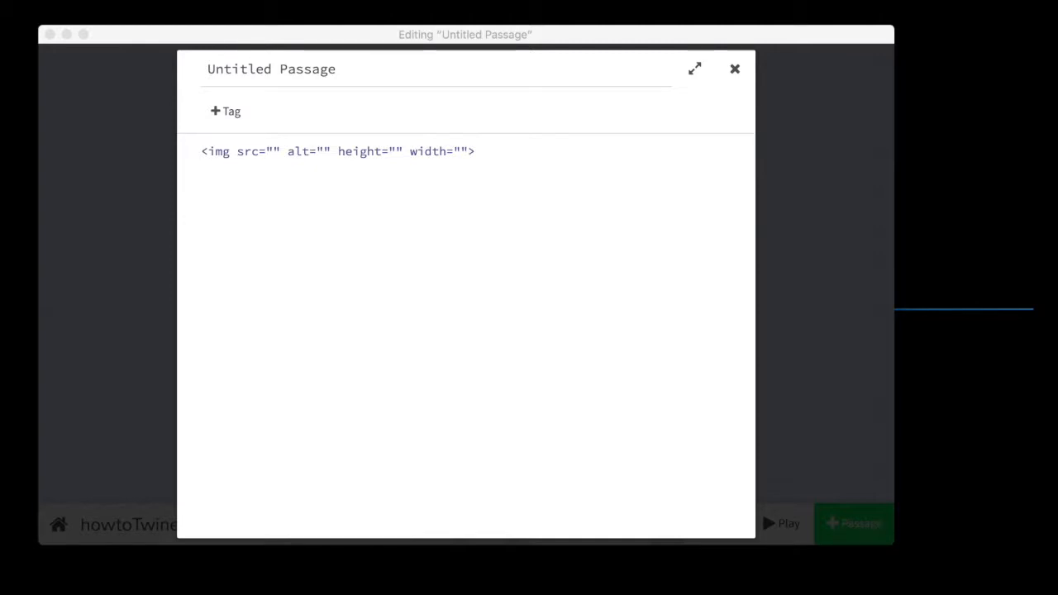
pyautogui.moveTo(499, 155)
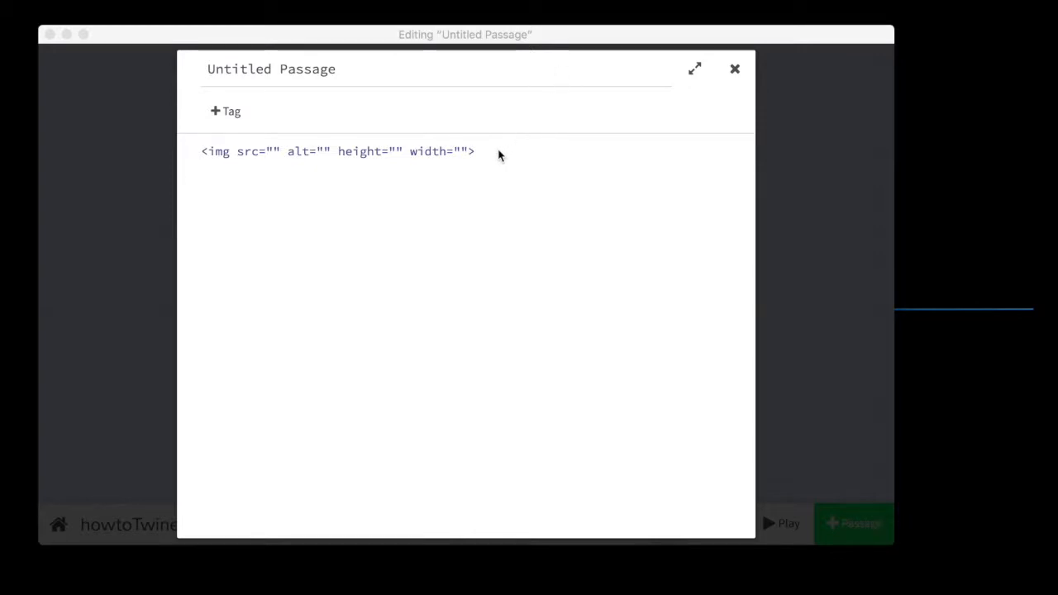
# Review the empty image tag in the passage, highlighting its src attribute.
pyautogui.tripleClick(337, 151)
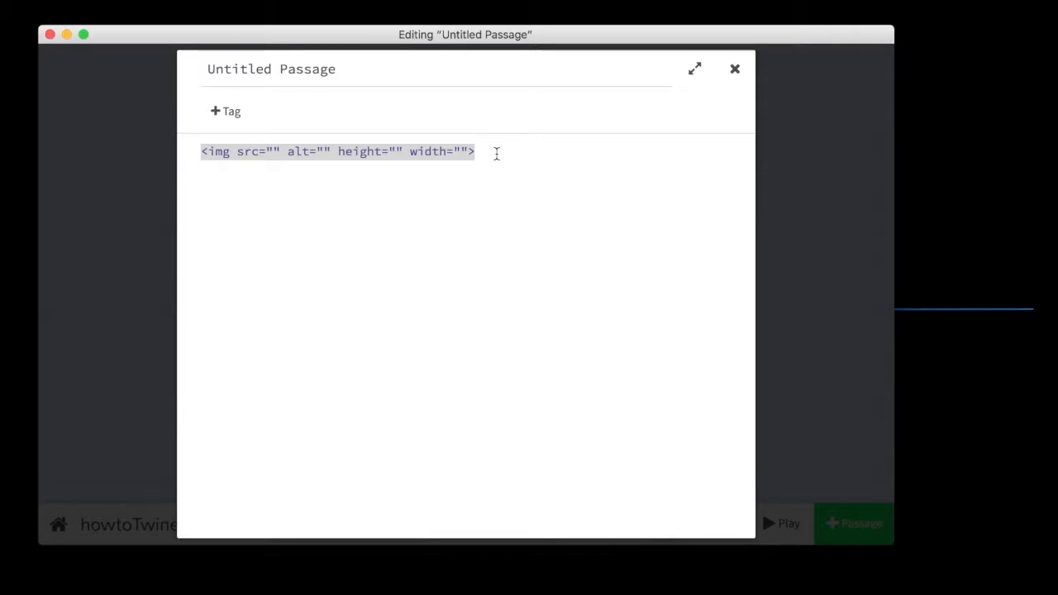
pyautogui.click(284, 151)
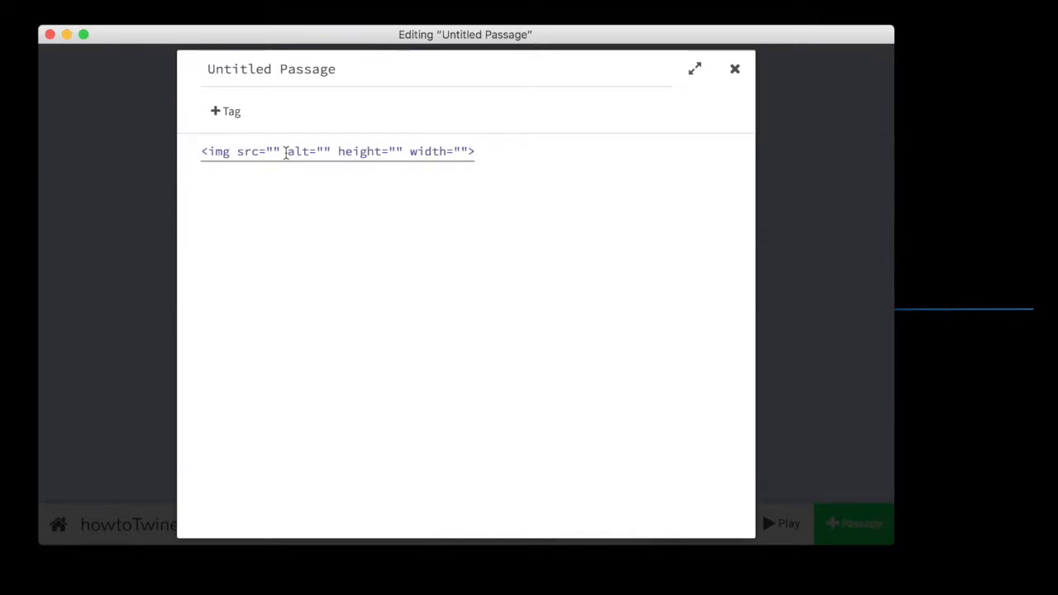
pyautogui.doubleClick(302, 151)
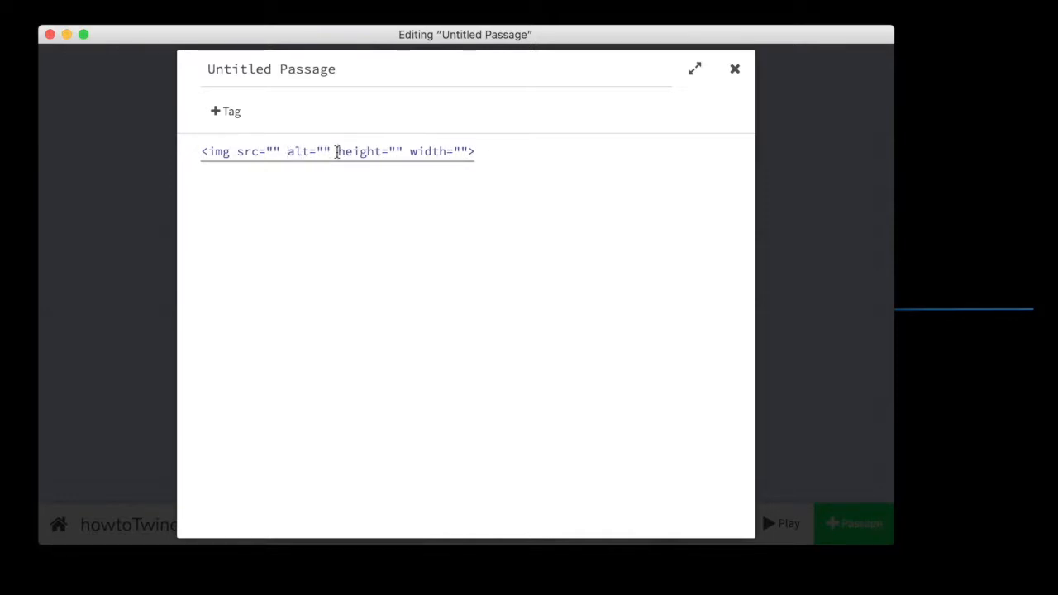
pyautogui.moveTo(337, 151); pyautogui.dragTo(461, 151)
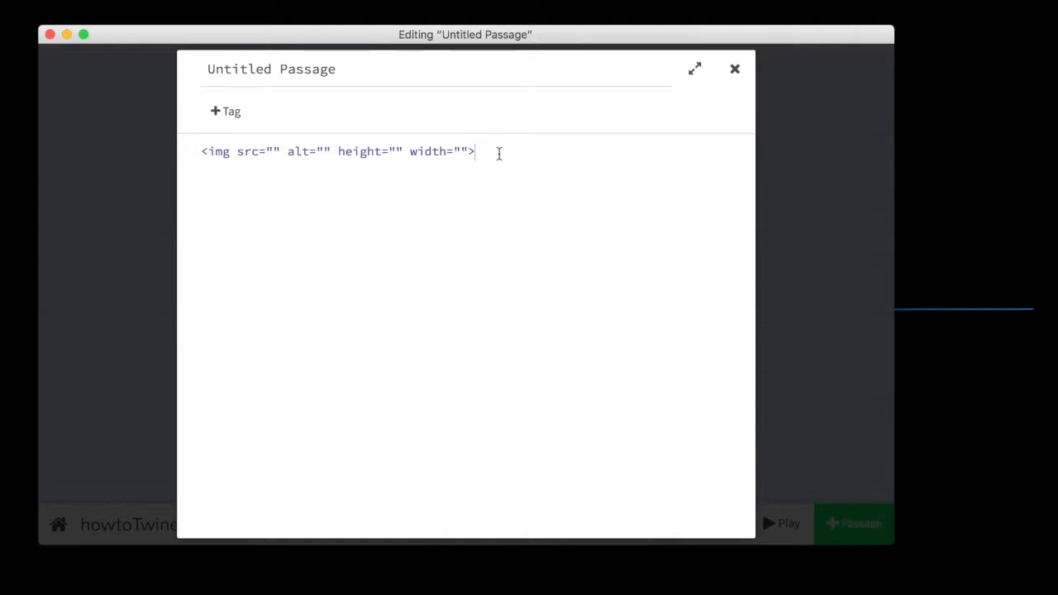
pyautogui.moveTo(267, 190)
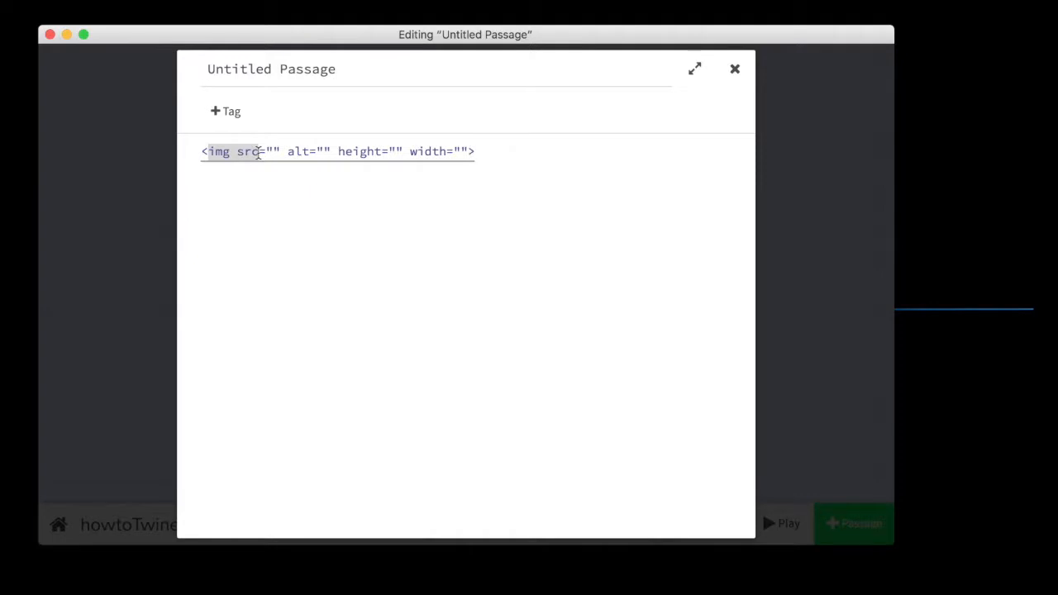
pyautogui.click(273, 151)
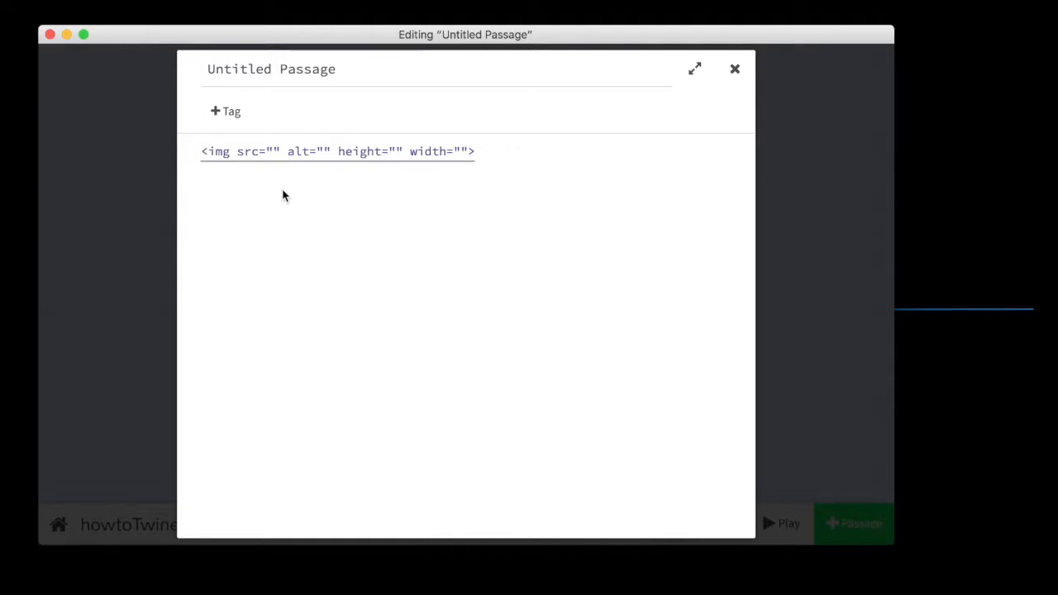
# Point out the tag's alt, height and width attributes still awaiting values.
pyautogui.click(274, 151)
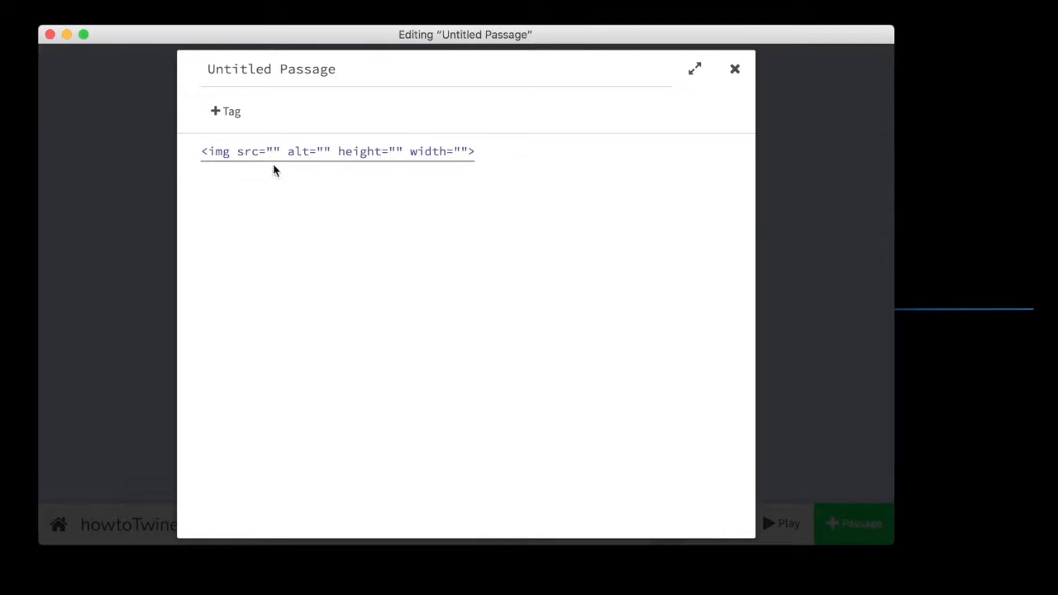
pyautogui.click(276, 152)
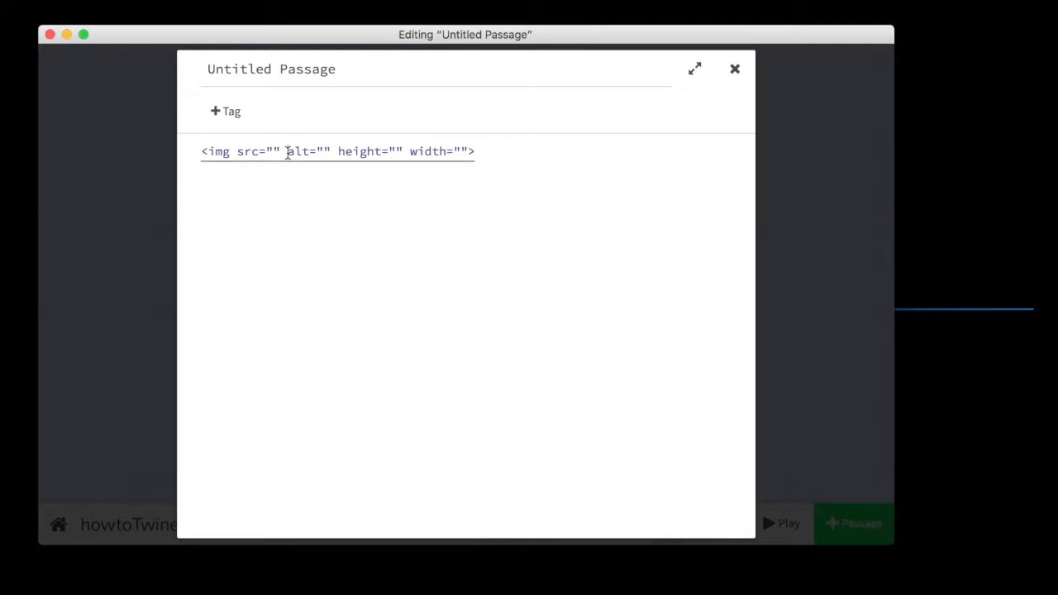
pyautogui.doubleClick(299, 151)
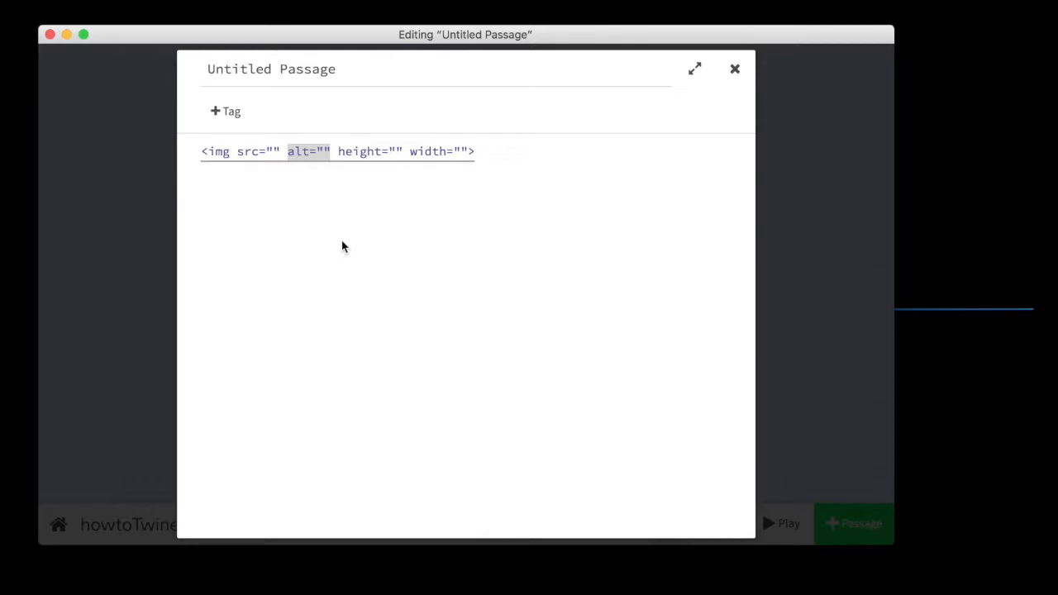
pyautogui.moveTo(258, 146)
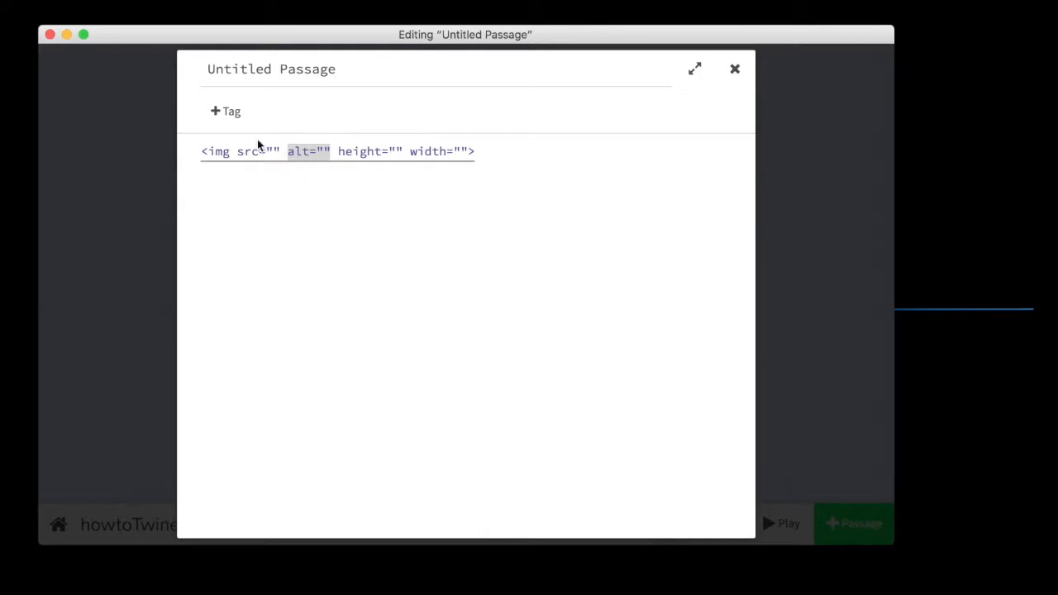
pyautogui.moveTo(316, 132)
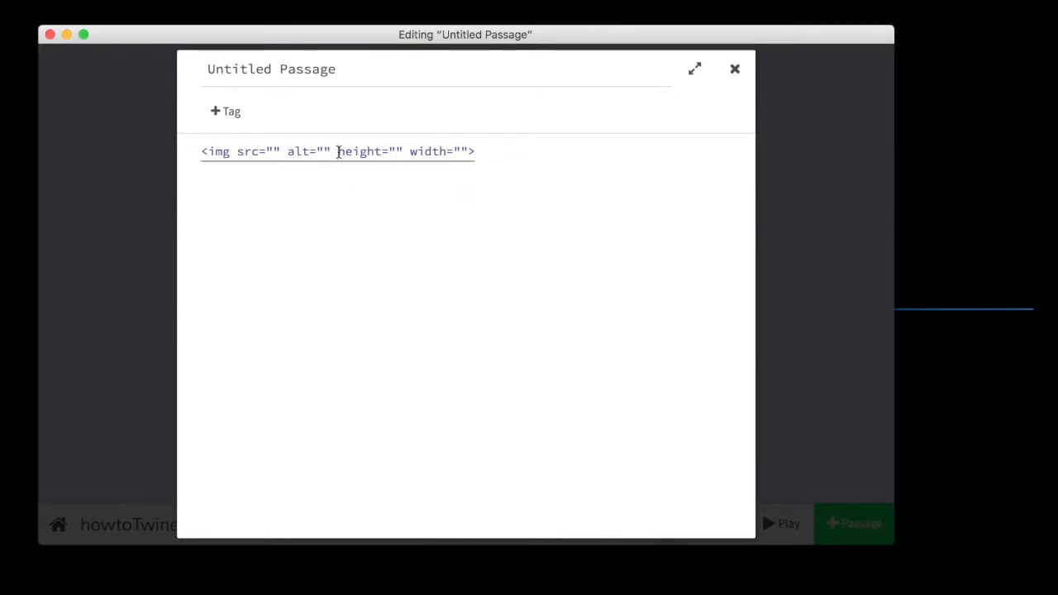
pyautogui.moveTo(337, 152); pyautogui.dragTo(465, 151)
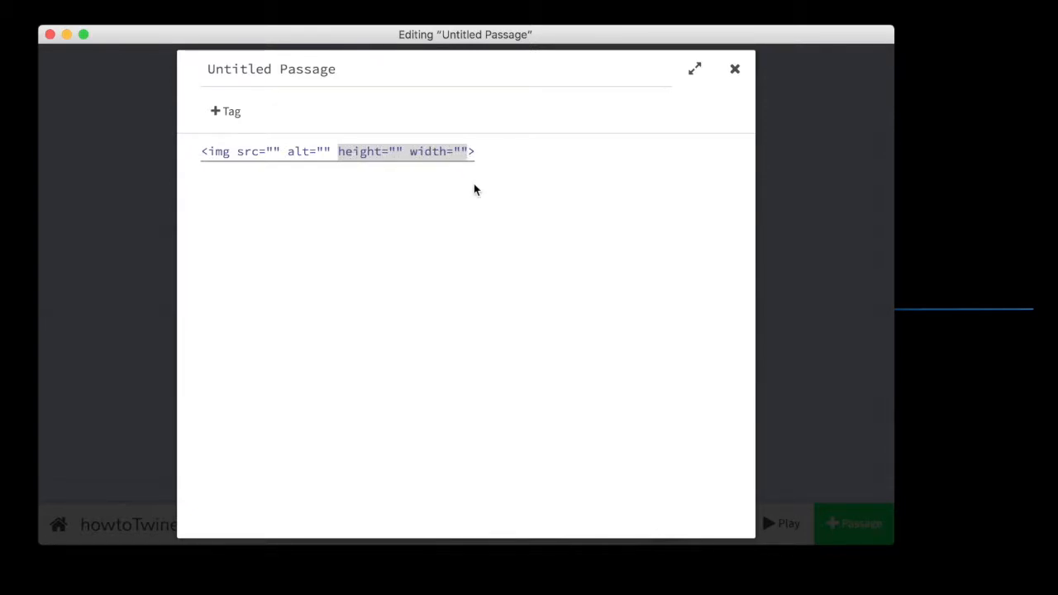
pyautogui.click(475, 151)
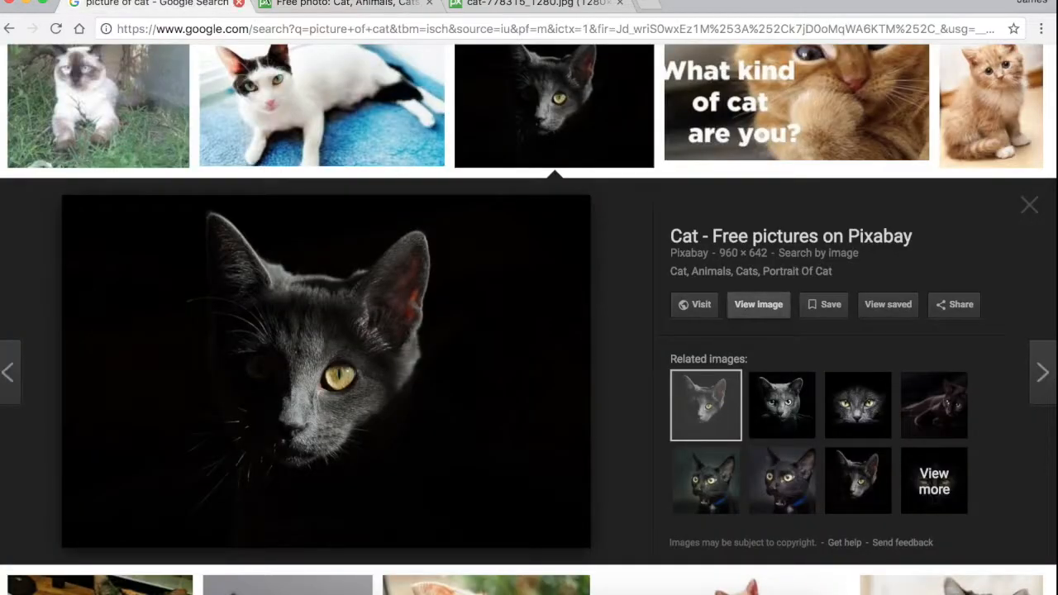
pyautogui.moveTo(347, 6)
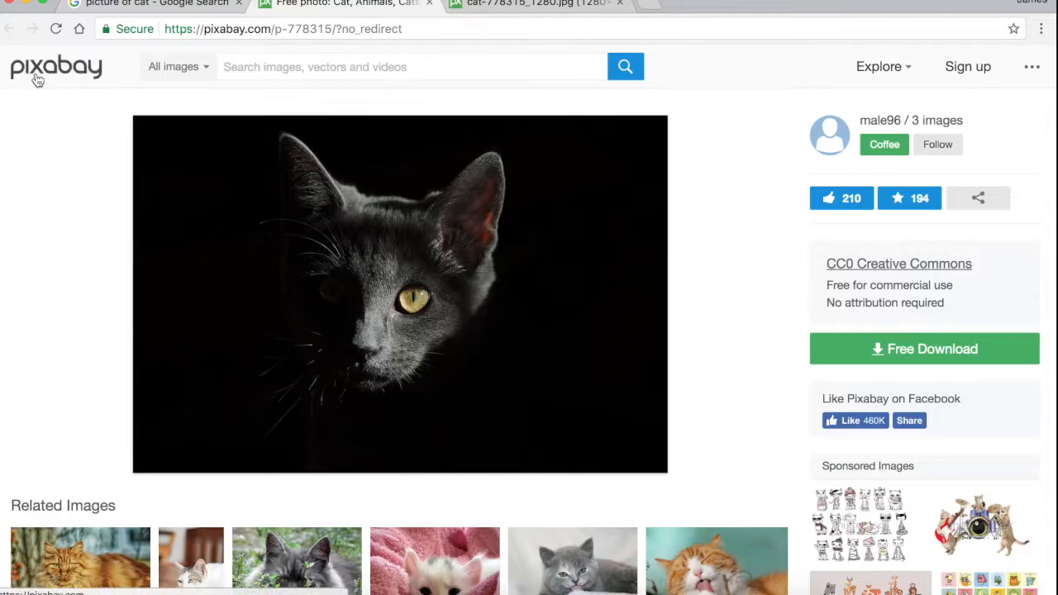
pyautogui.moveTo(78, 106)
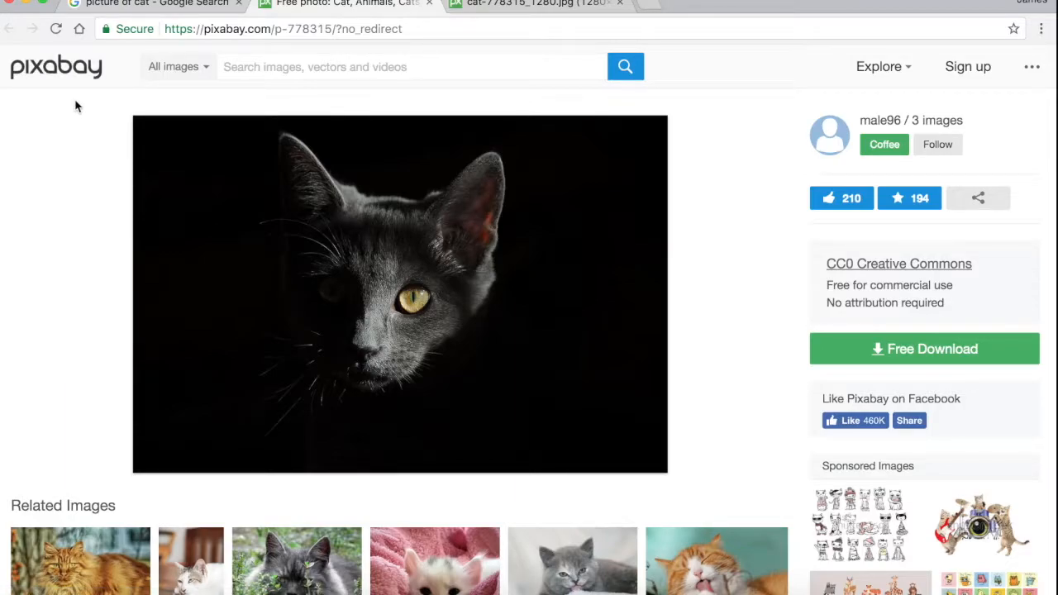
pyautogui.moveTo(60, 98)
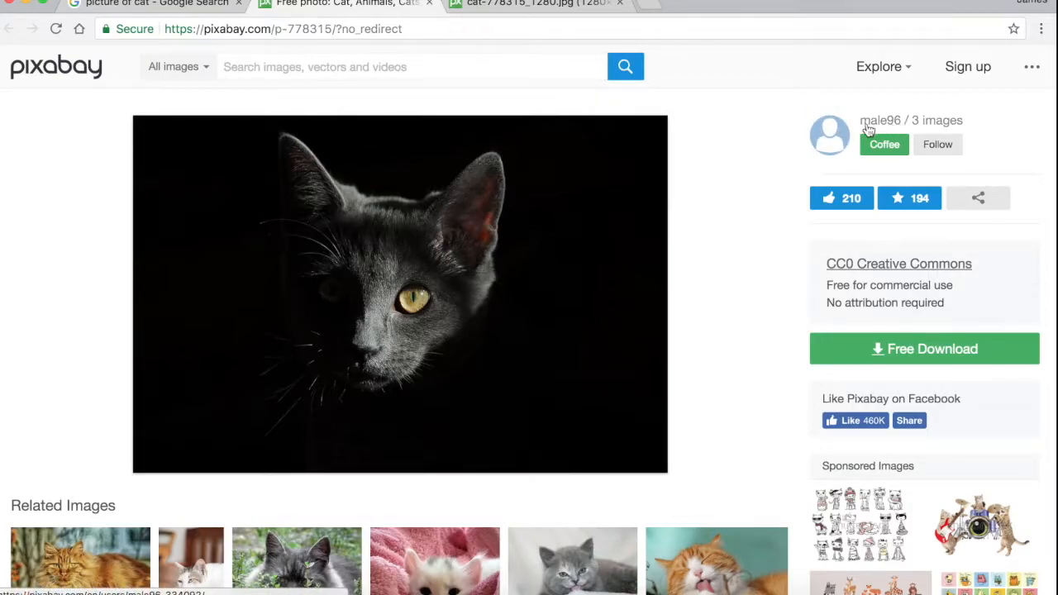
pyautogui.moveTo(661, 111)
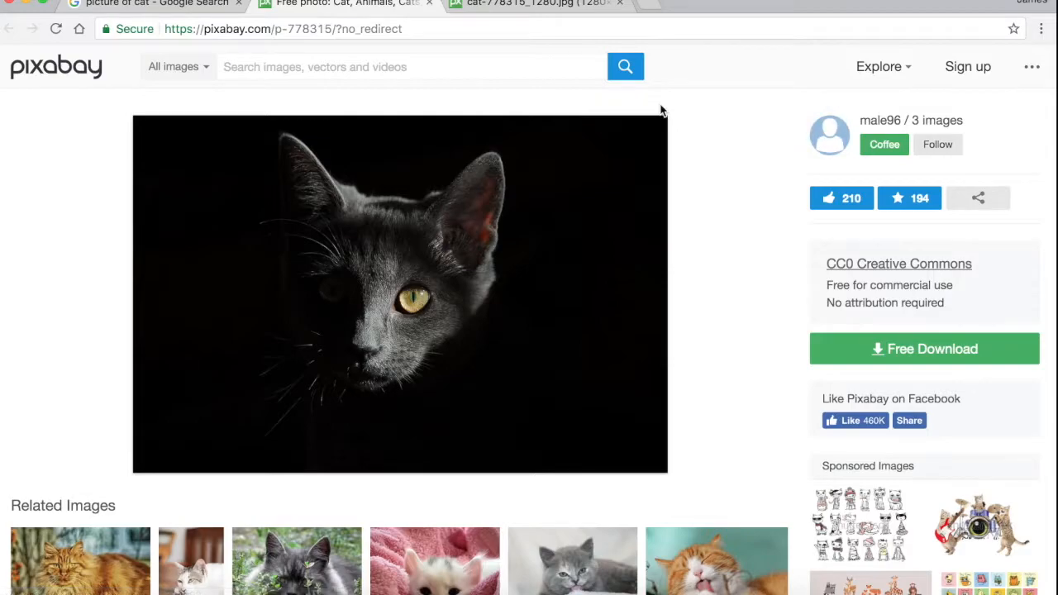
pyautogui.moveTo(370, 221)
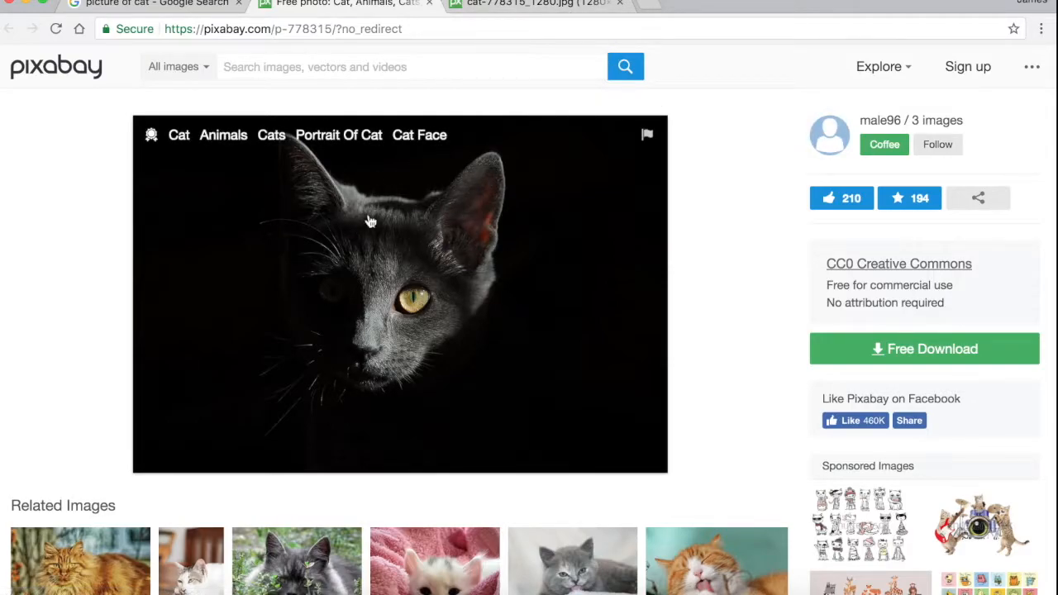
pyautogui.moveTo(487, 278)
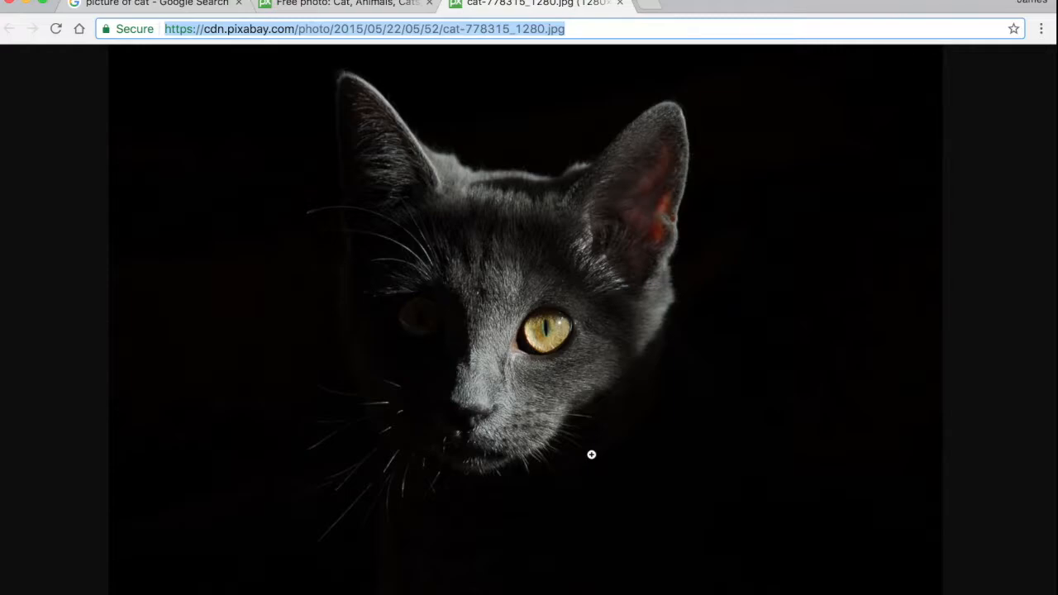
pyautogui.moveTo(467, 549)
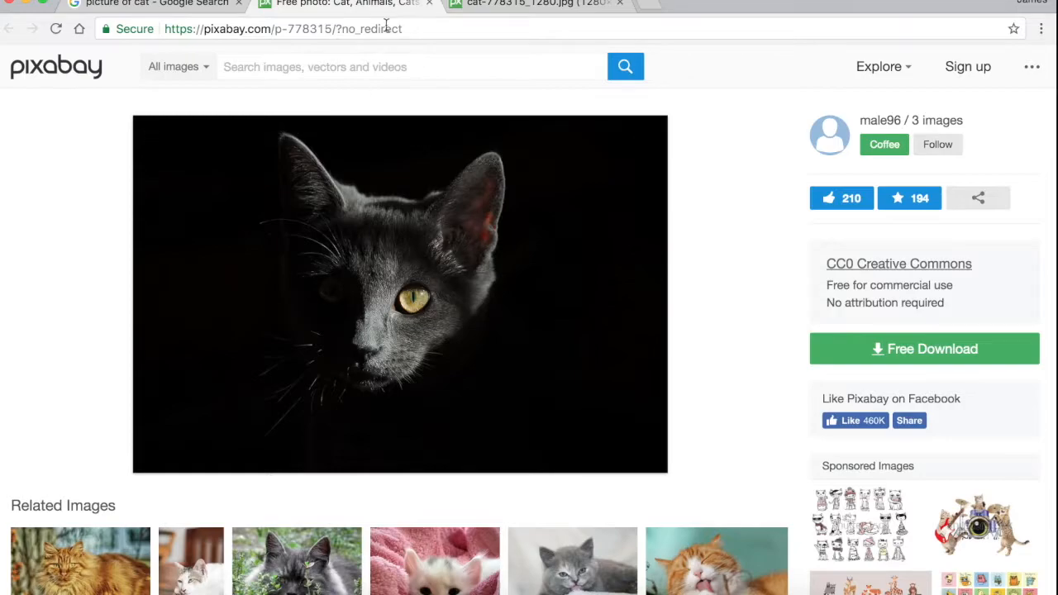
pyautogui.moveTo(475, 532)
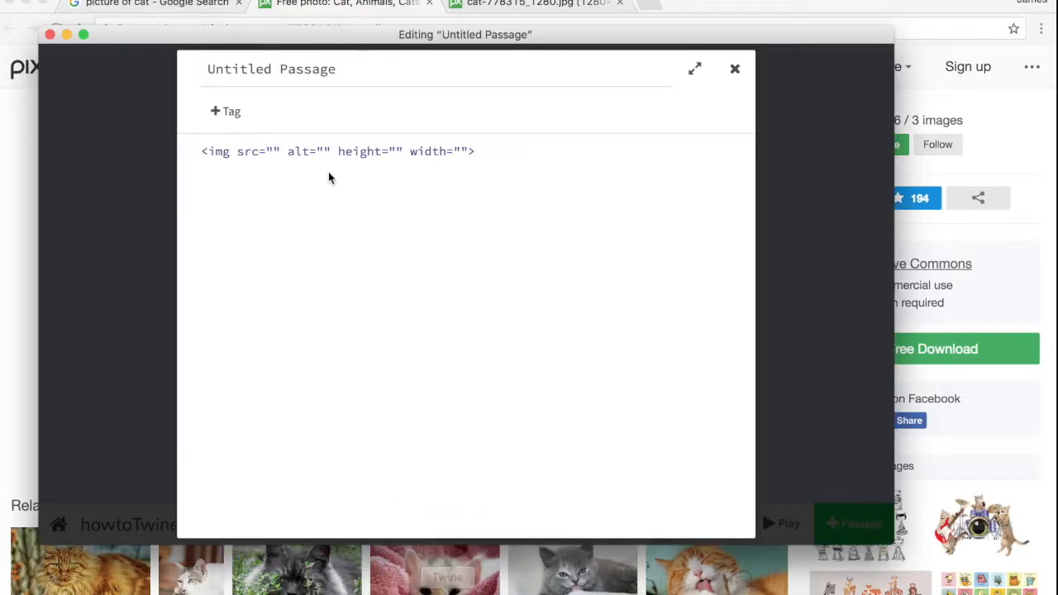
# Fill the img tag with the Pixabay cat-778315_1280.jpg URL and alt text "a cat stares at you".
pyautogui.click(273, 152)
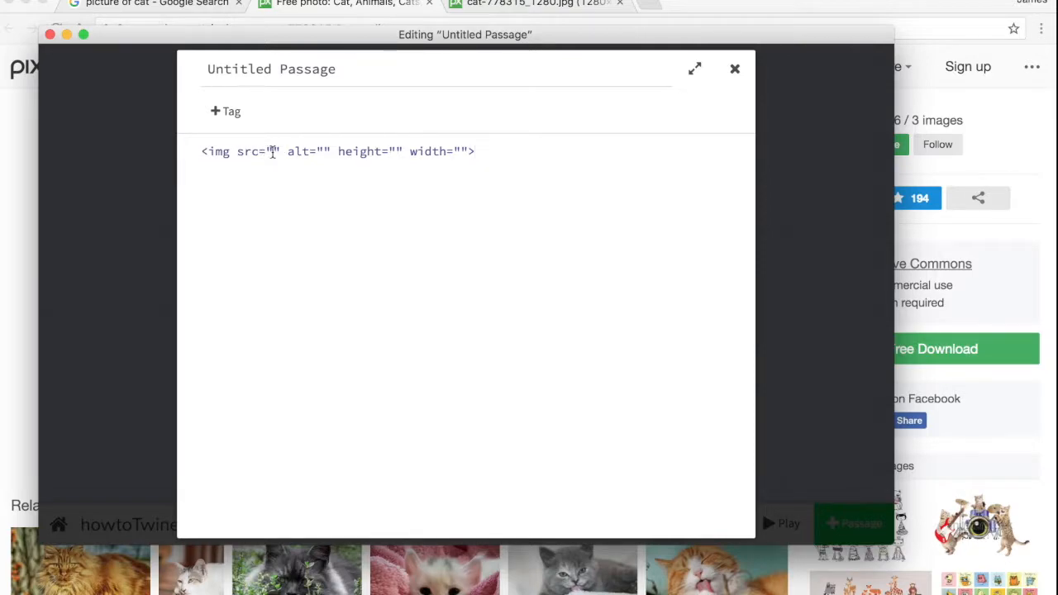
pyautogui.write('https://cdn.pixabay.com/photo/2015/05/22/05/52/cat-778315_1280.jpg')
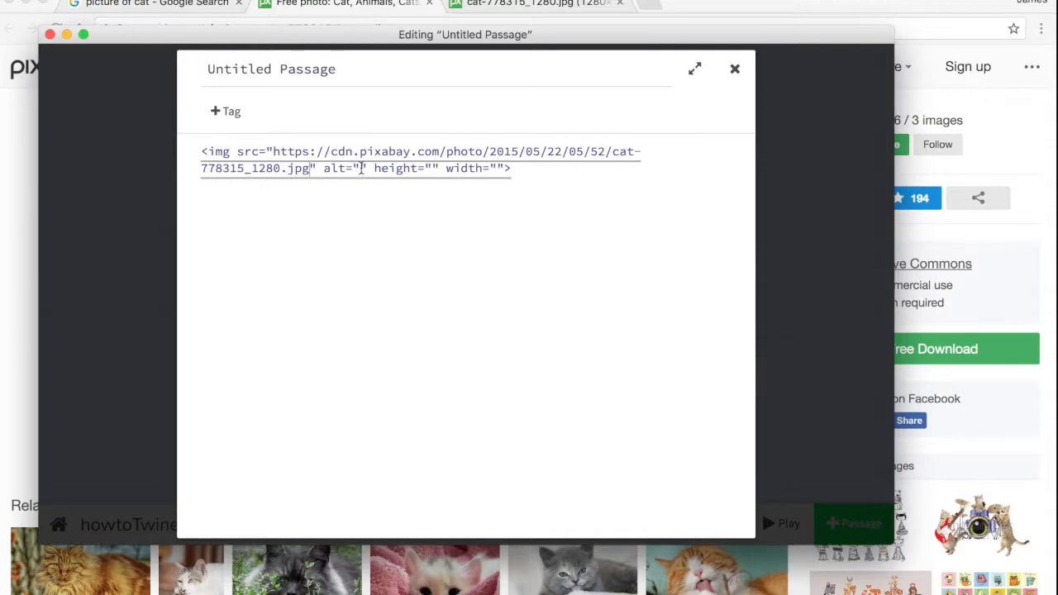
pyautogui.write('a cat stares at')
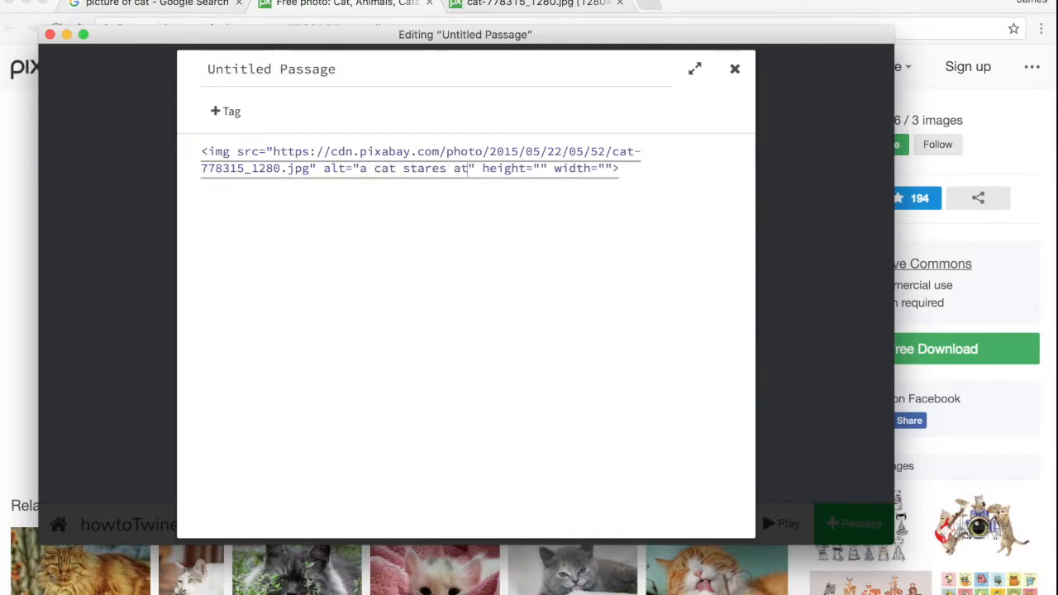
pyautogui.write('you')
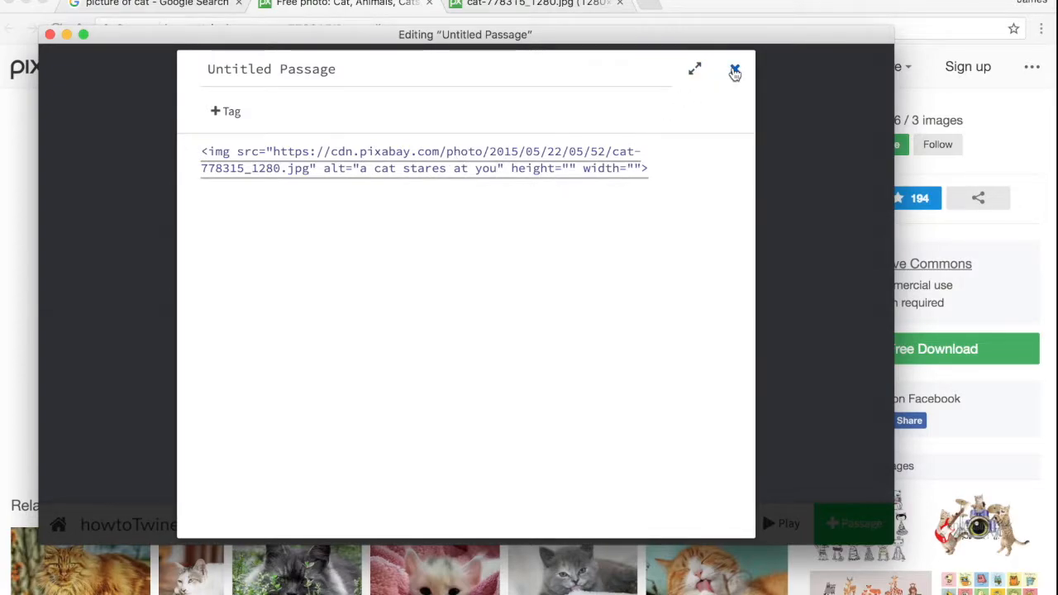
# Close the passage editor and play the story to show the cat photo.
pyautogui.click(734, 69)
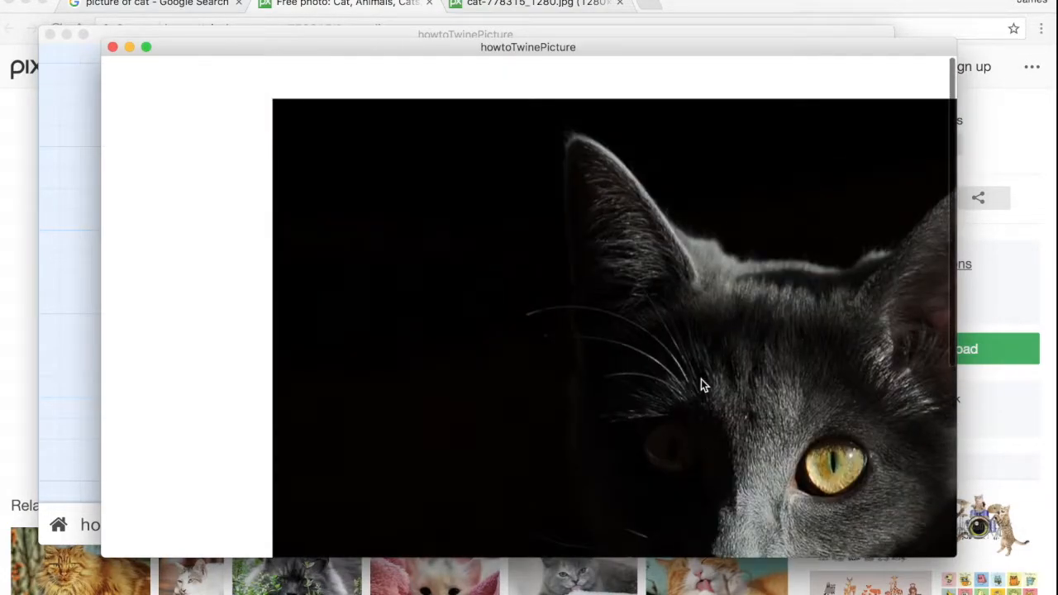
pyautogui.scroll(-3)
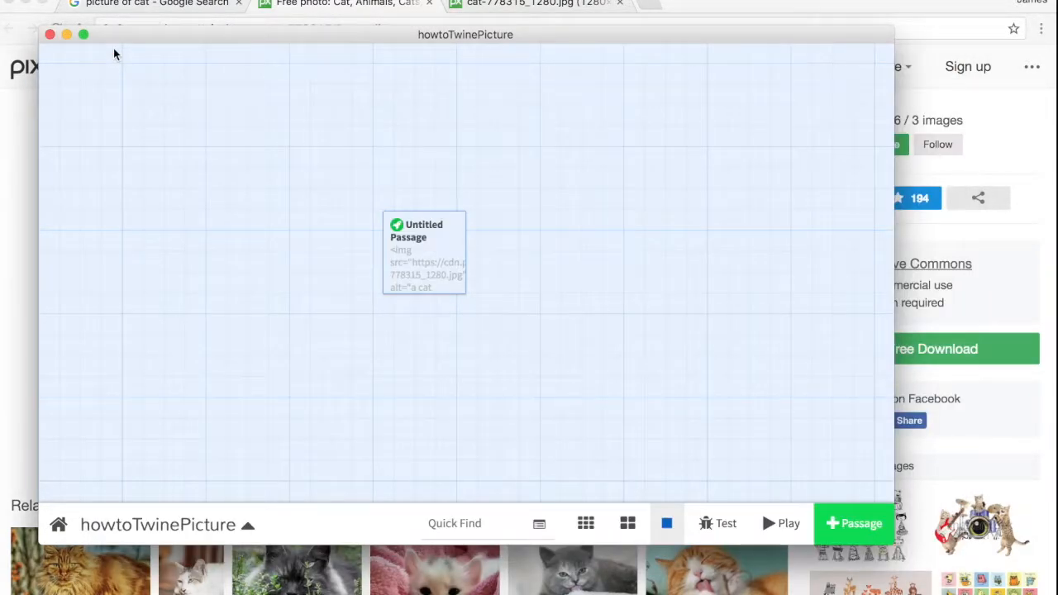
# Reopen the passage and set the image height to 500 and width to 700.
pyautogui.doubleClick(424, 252)
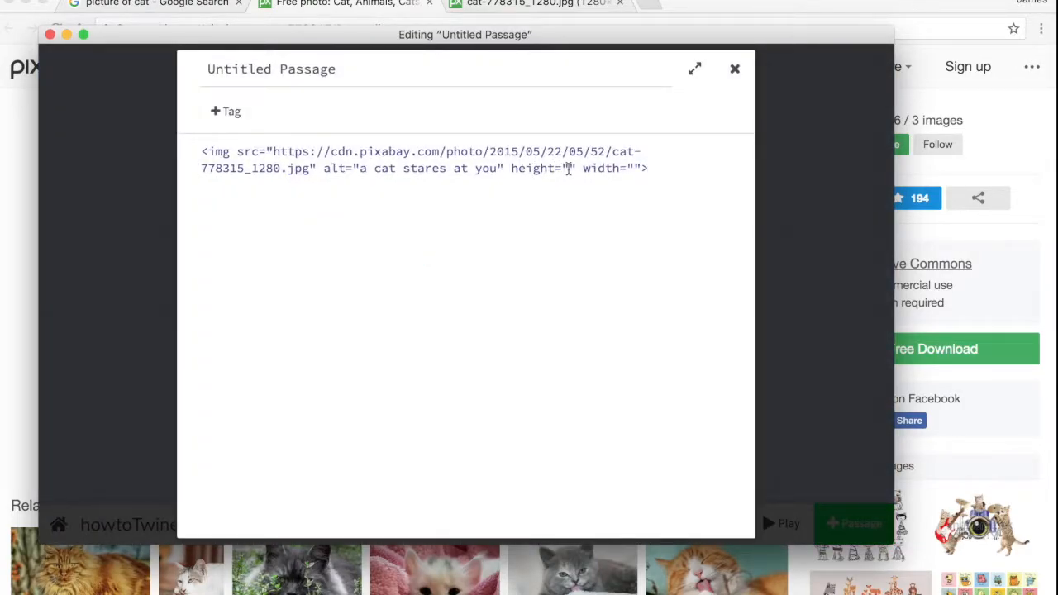
pyautogui.write('500')
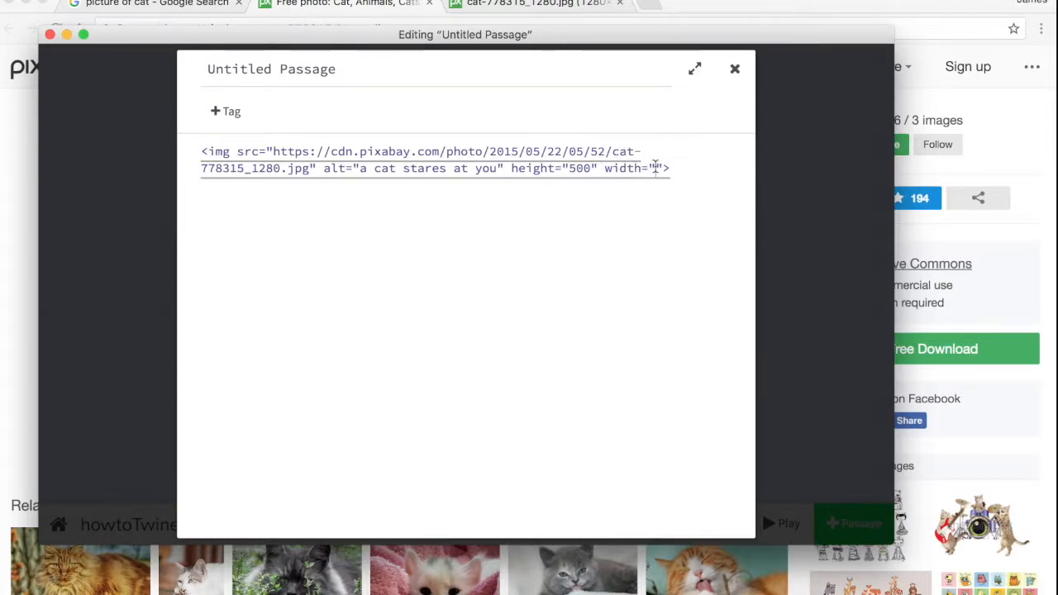
pyautogui.write('700')
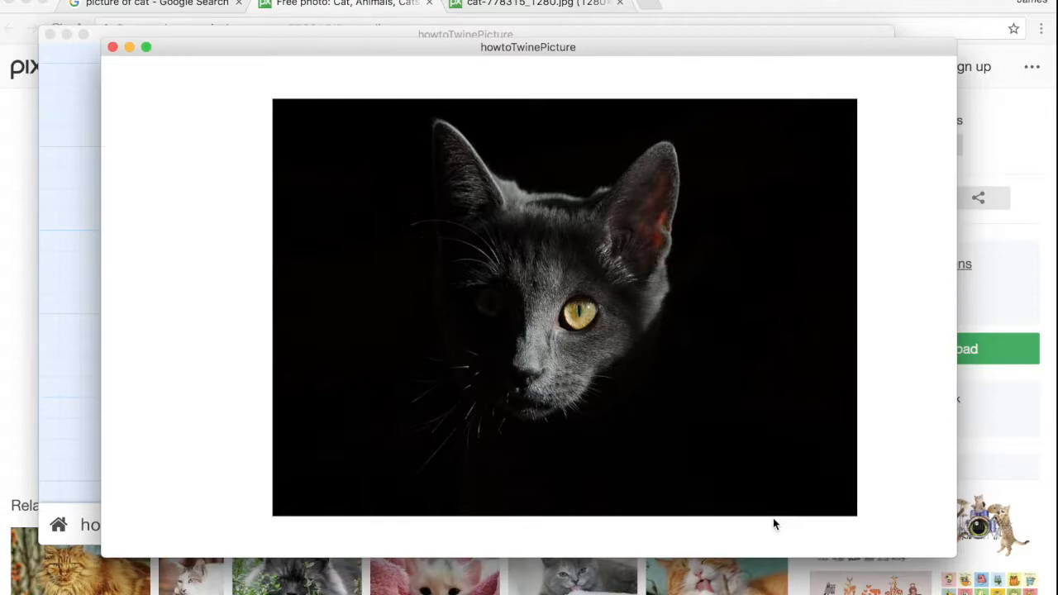
pyautogui.moveTo(553, 335)
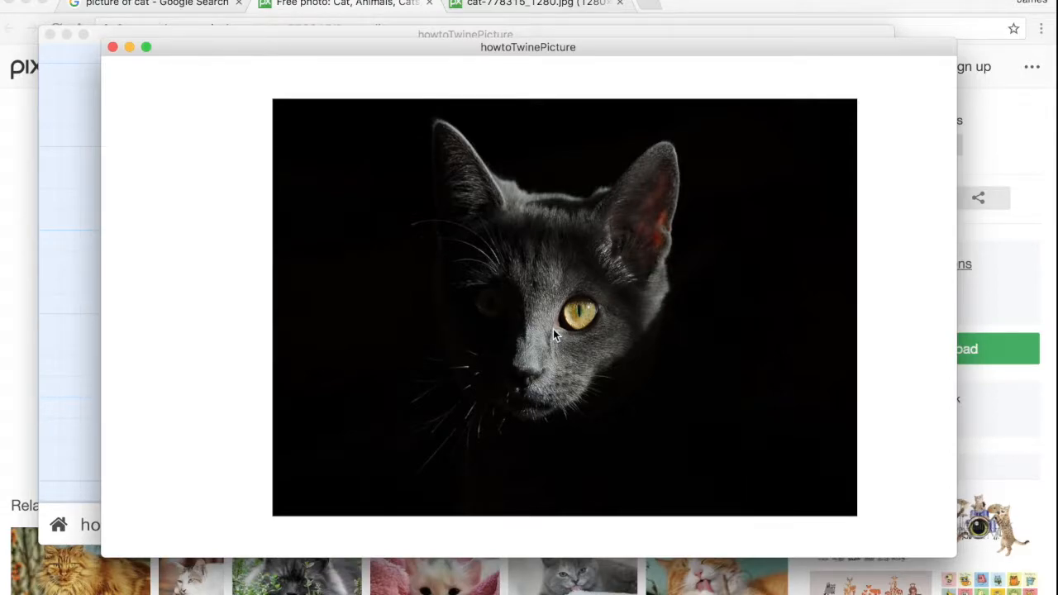
pyautogui.moveTo(396, 51)
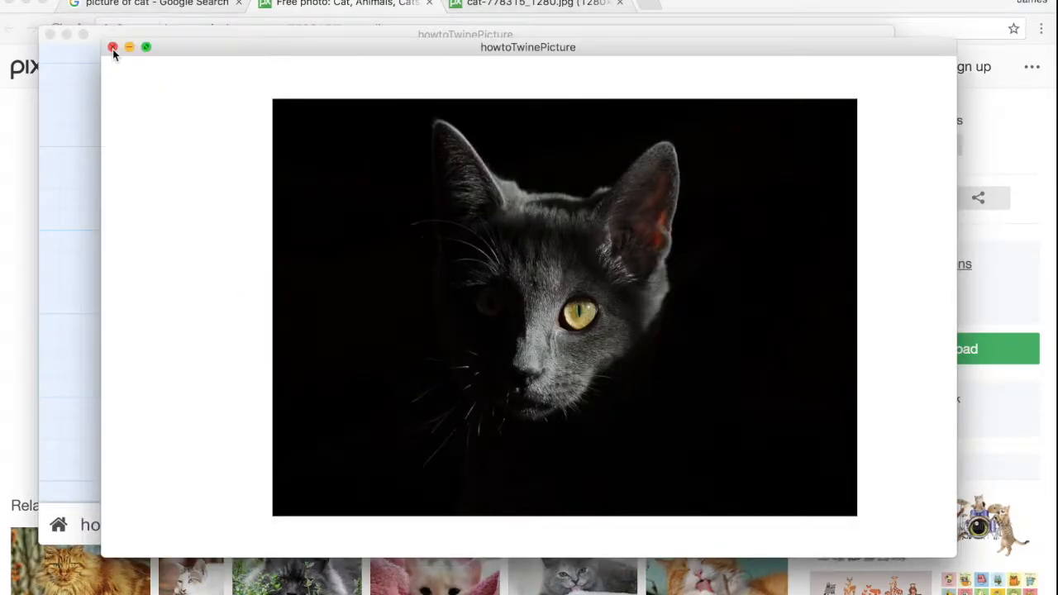
# Close the played story window and return to the passage editor.
pyautogui.click(113, 47)
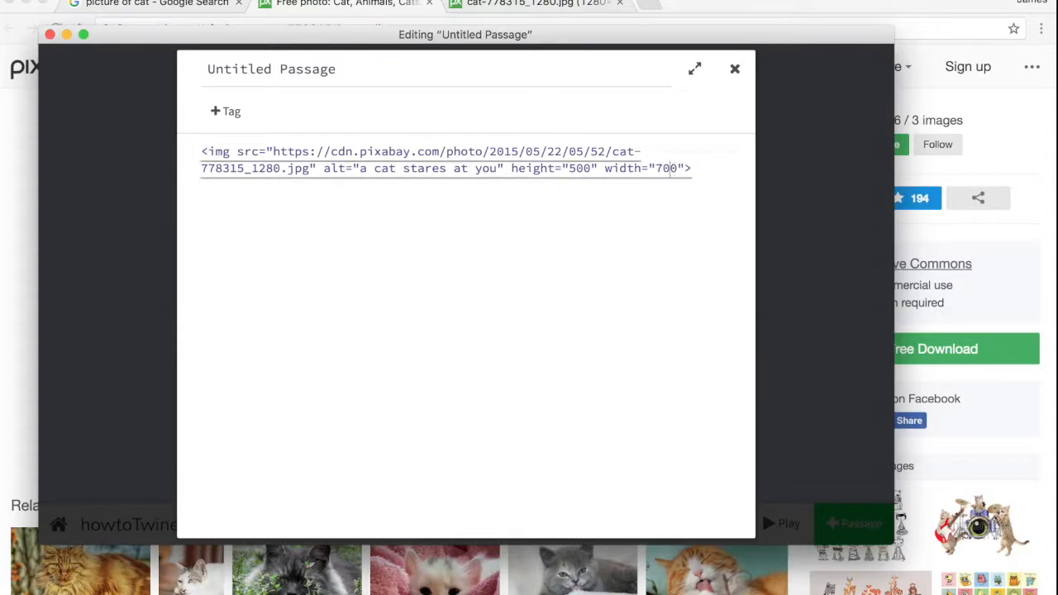
# Play the story again to see the cat image squeezed into a narrow strip.
pyautogui.click(734, 68)
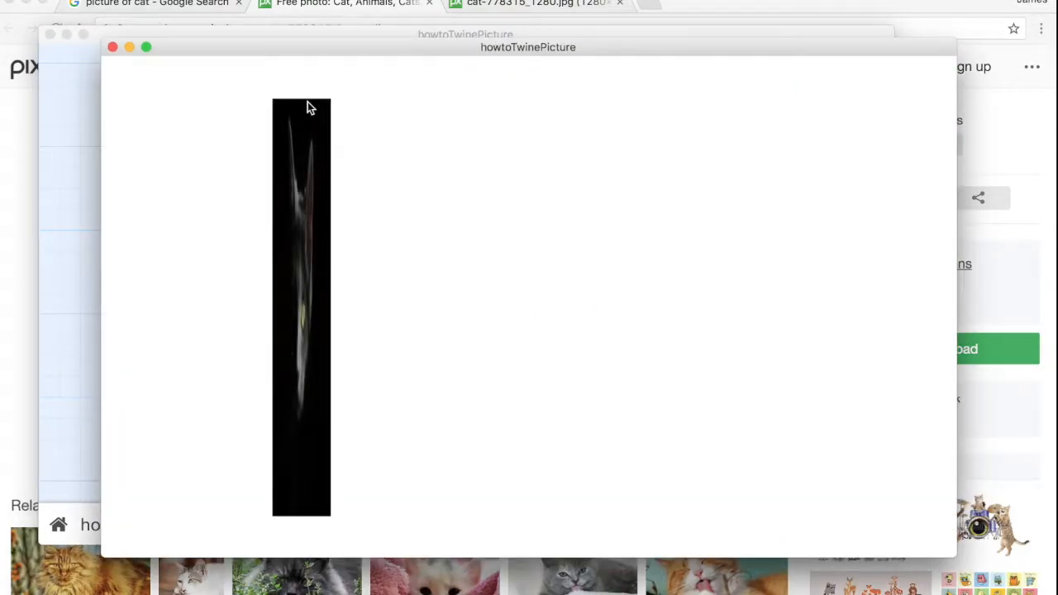
pyautogui.moveTo(290, 135)
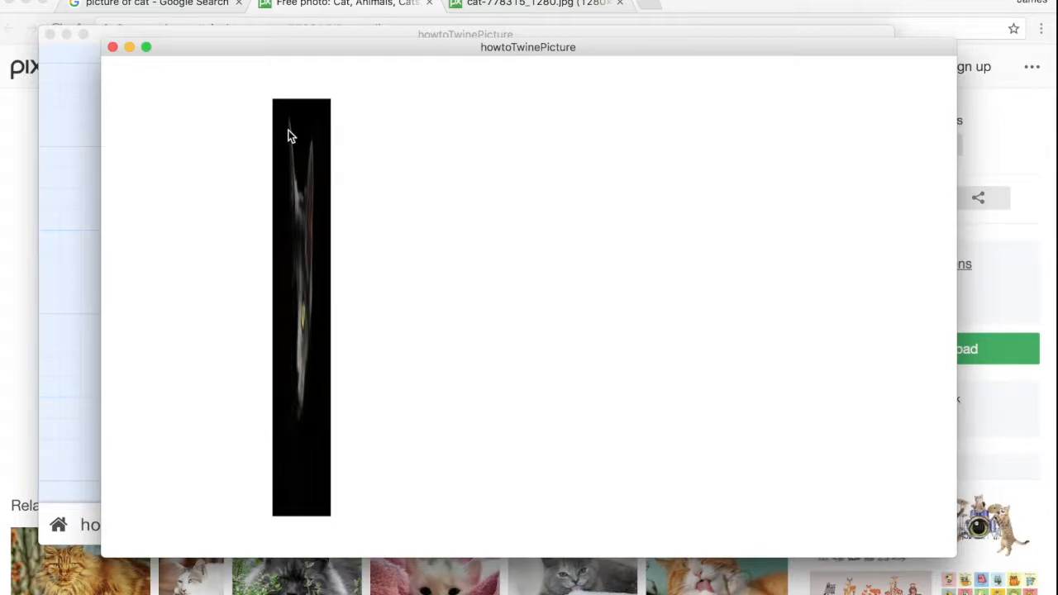
pyautogui.moveTo(462, 198)
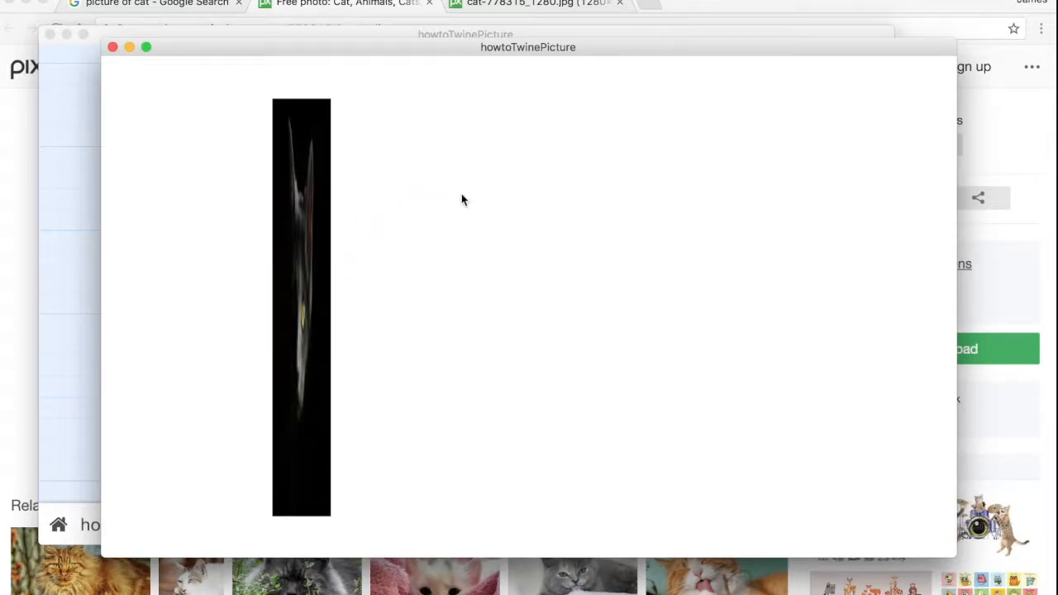
pyautogui.moveTo(355, 270)
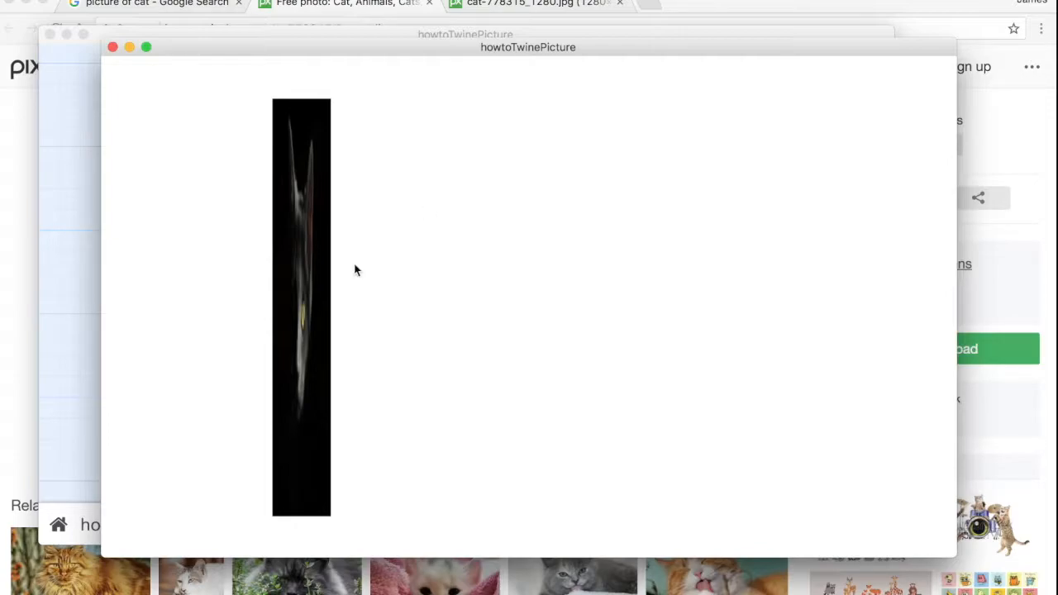
pyautogui.moveTo(301, 310)
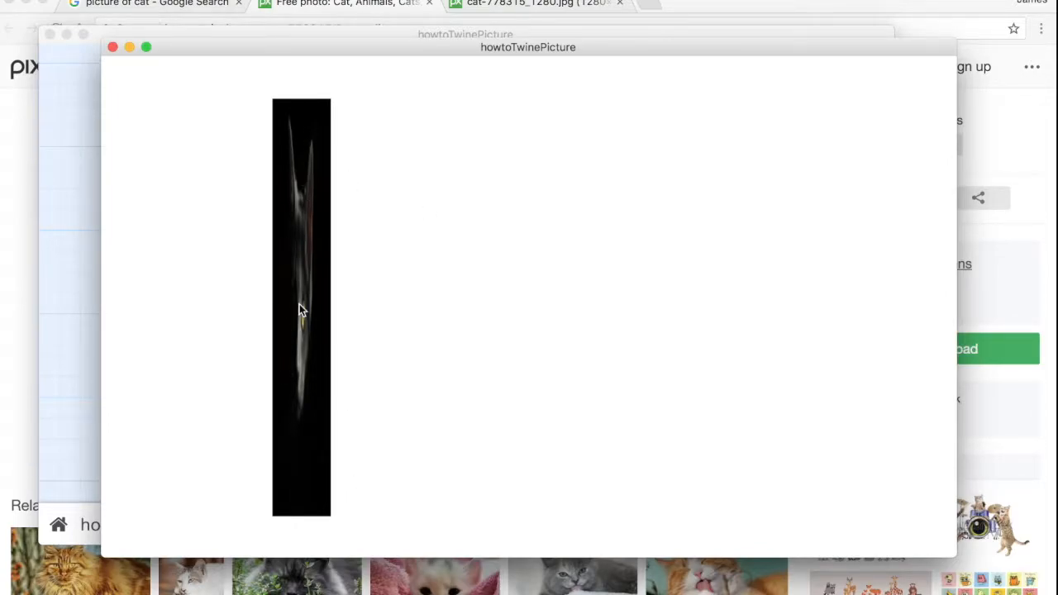
pyautogui.moveTo(761, 318)
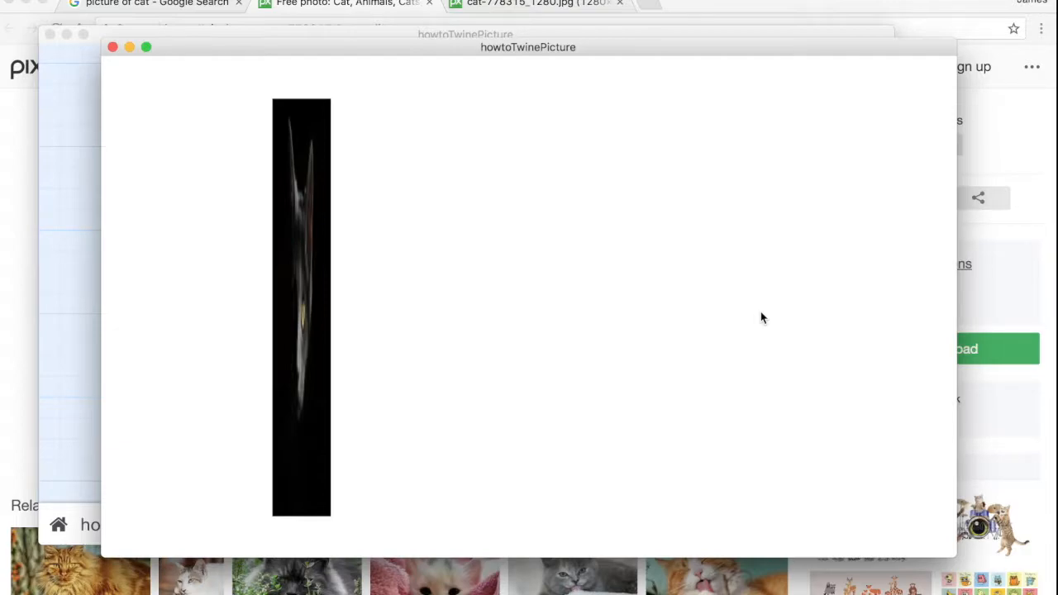
pyautogui.moveTo(488, 198)
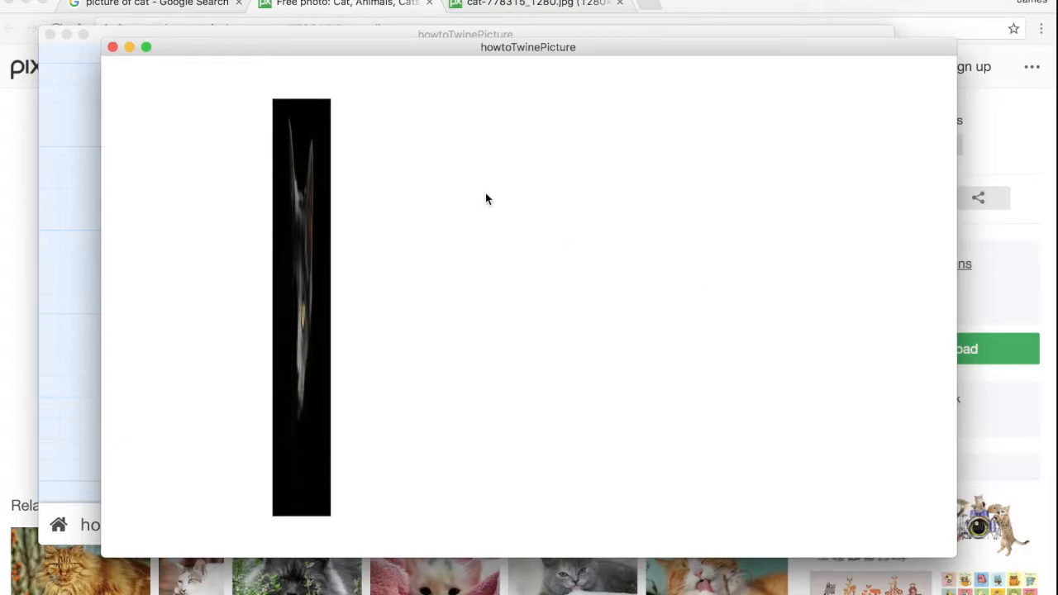
pyautogui.moveTo(299, 226)
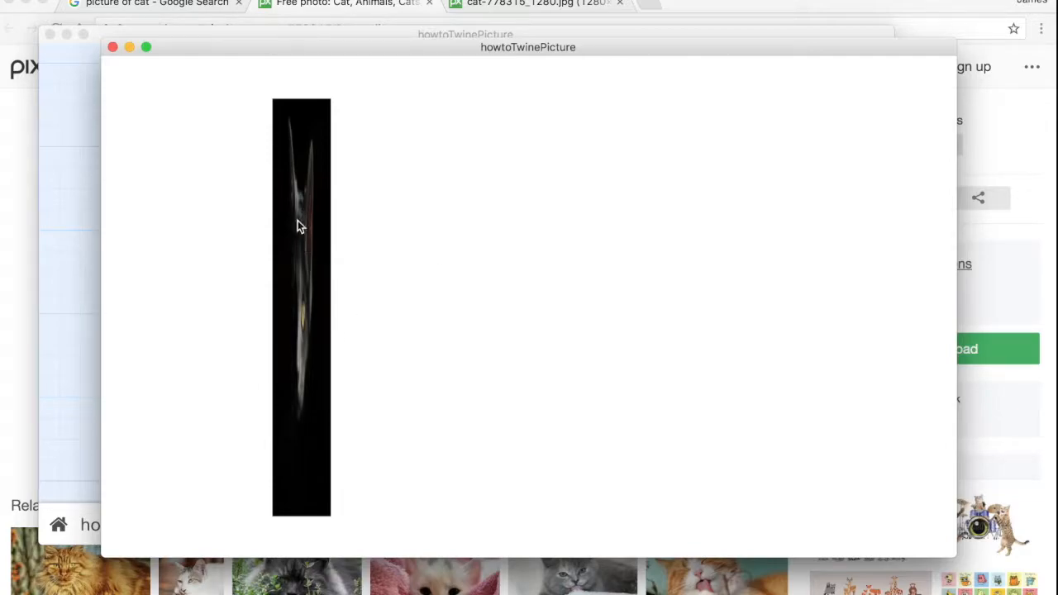
pyautogui.moveTo(440, 275)
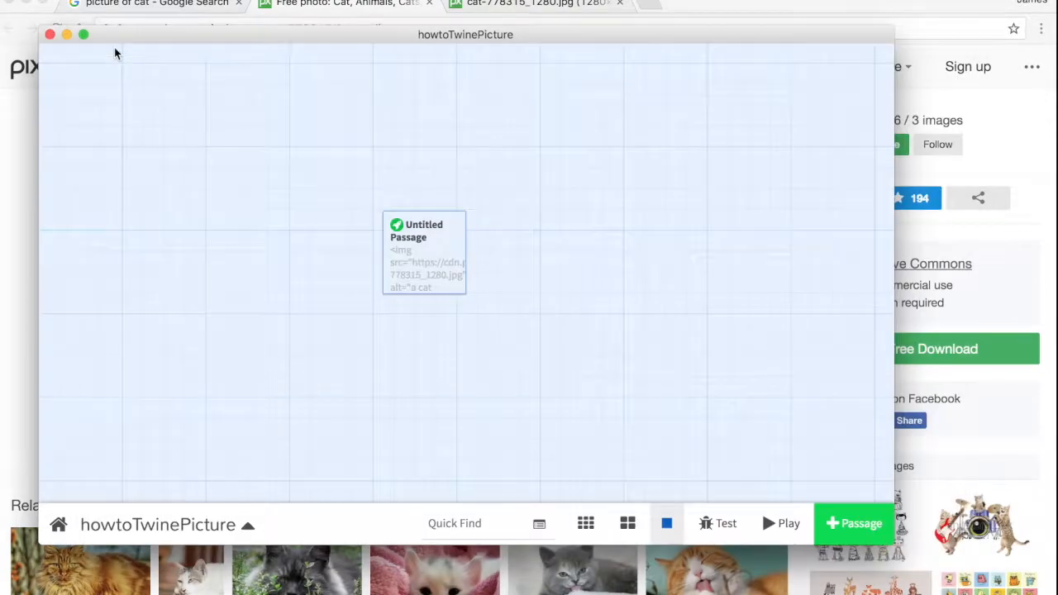
# Open the Untitled Passage and delete the cat photo URL from the img src.
pyautogui.doubleClick(423, 253)
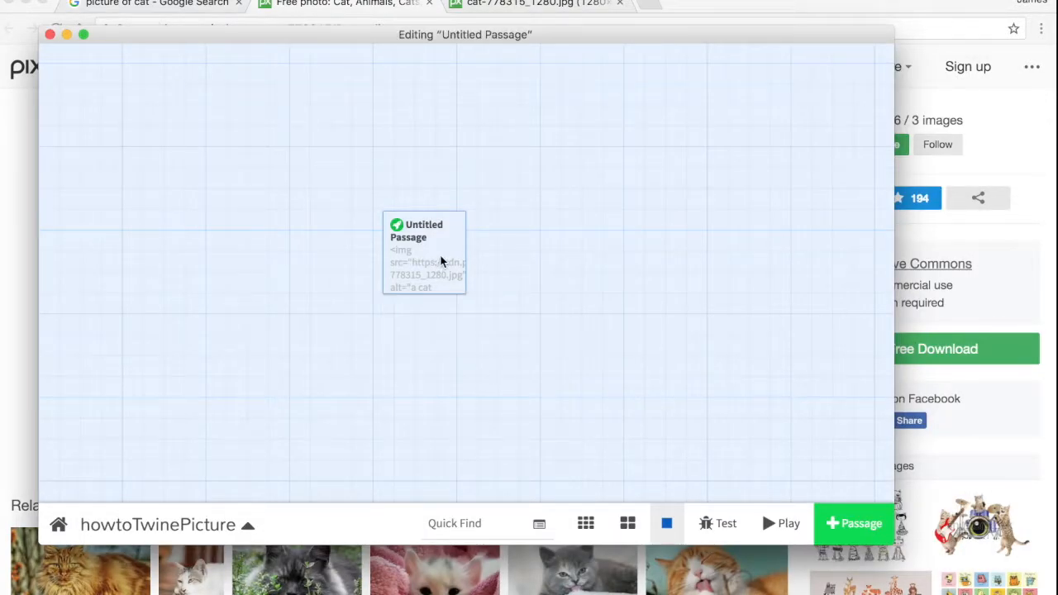
pyautogui.doubleClick(424, 252)
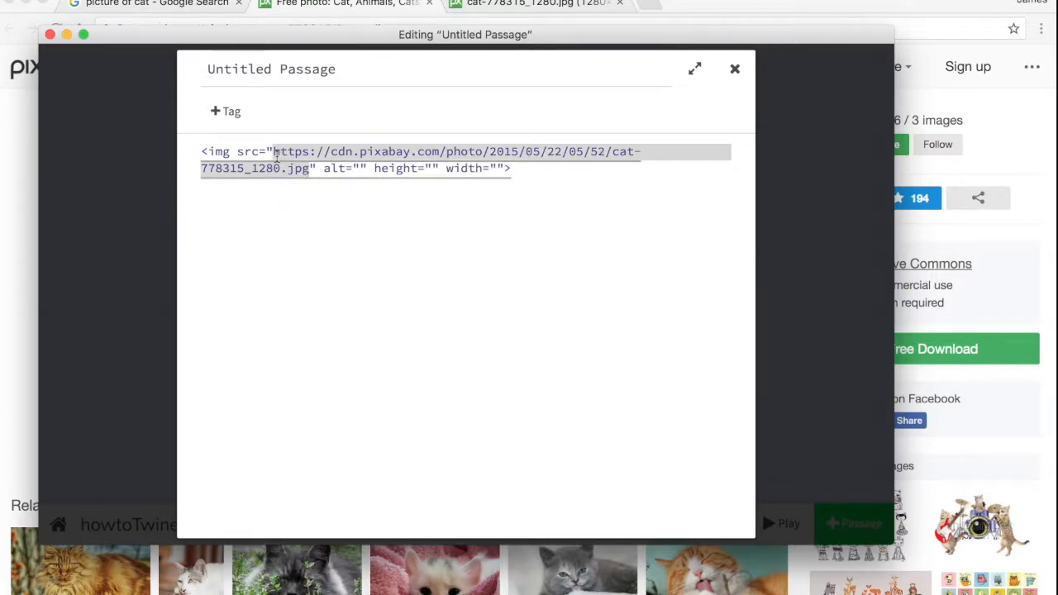
pyautogui.press('Delete')
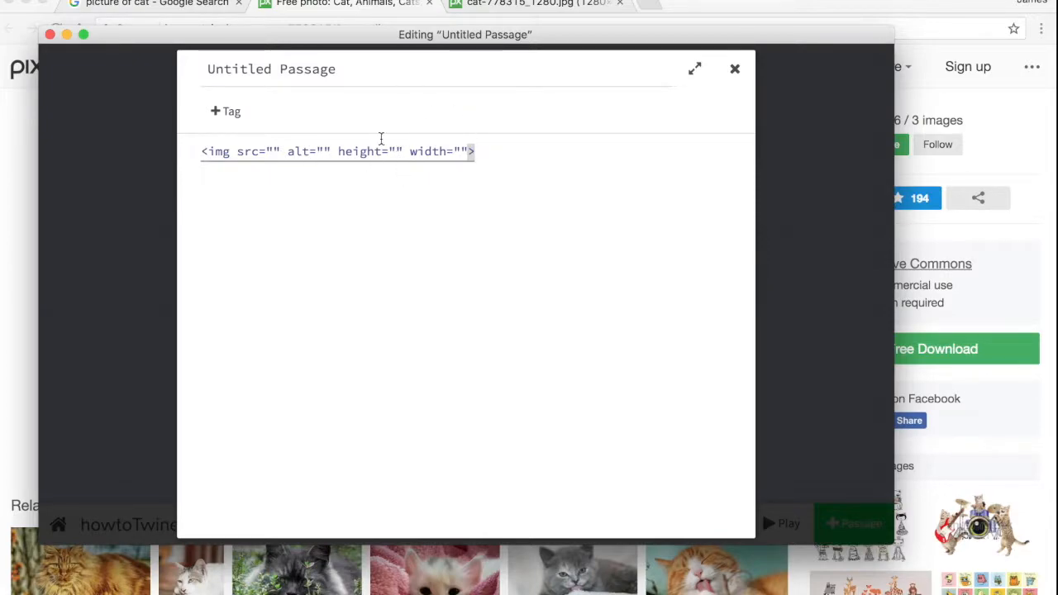
# Restore the cat-778315_1280.jpg URL in src and add placeholder text 'lskdjlkjsdlkfjl' around the tag.
pyautogui.click(272, 151)
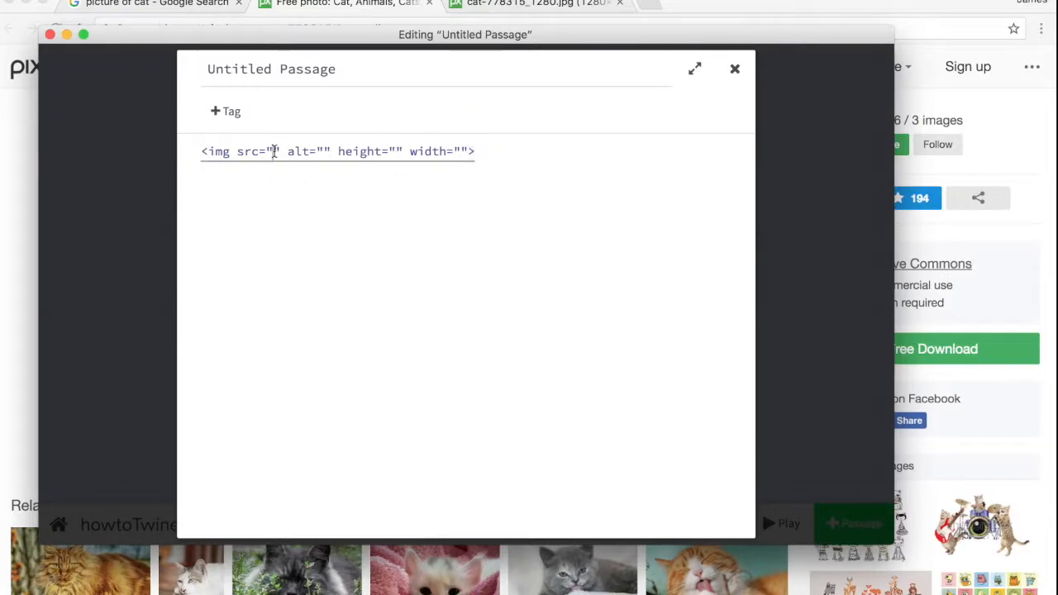
pyautogui.write('https://cdn.pixabay.com/photo/2015/05/22/05/52/cat-778315_1280.jpg')
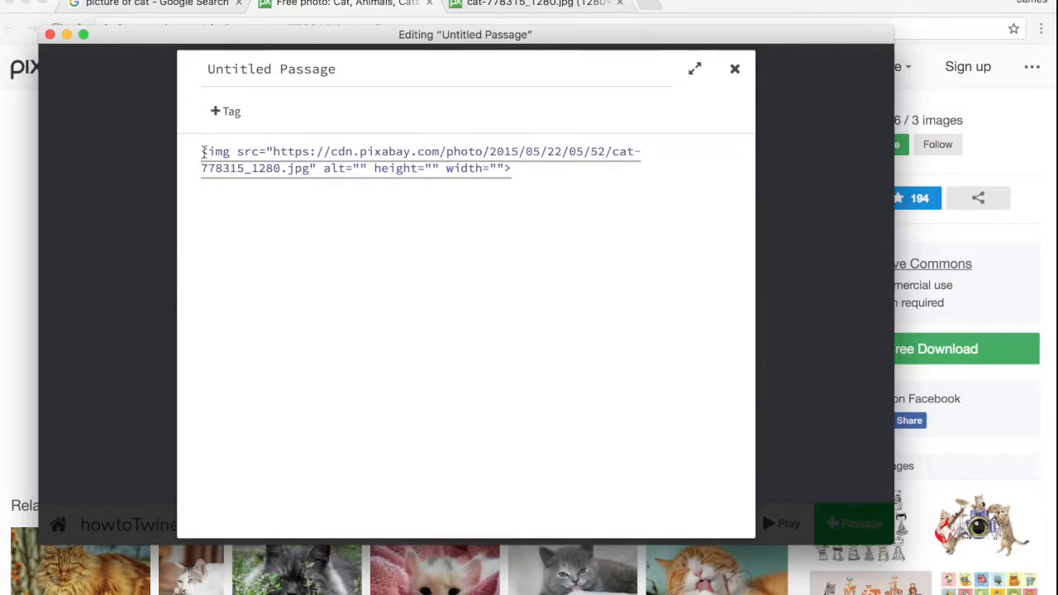
pyautogui.write('lskdjlkjsdlkfjl')
pyautogui.write('lskdjflkdsjflkd lksjdlfjds')
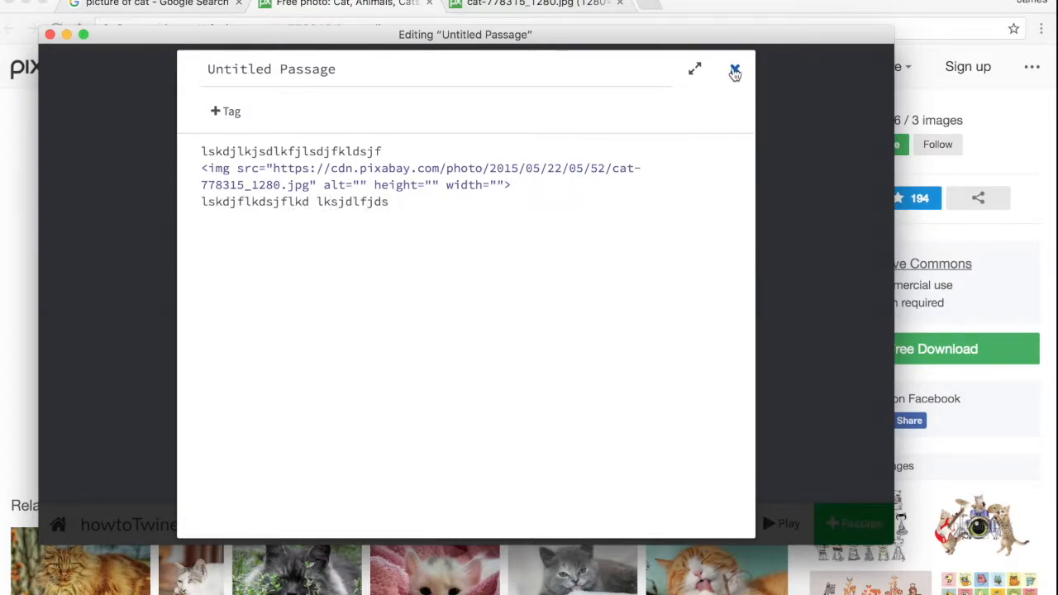
# Play the story showing the large cat photo between text, then close the preview.
pyautogui.click(733, 70)
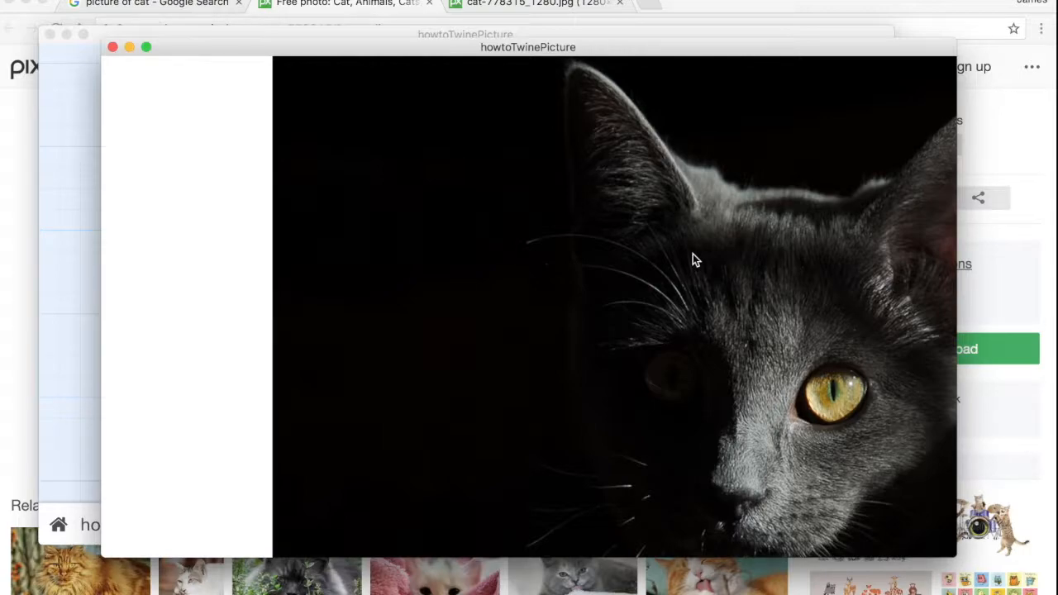
pyautogui.moveTo(122, 58)
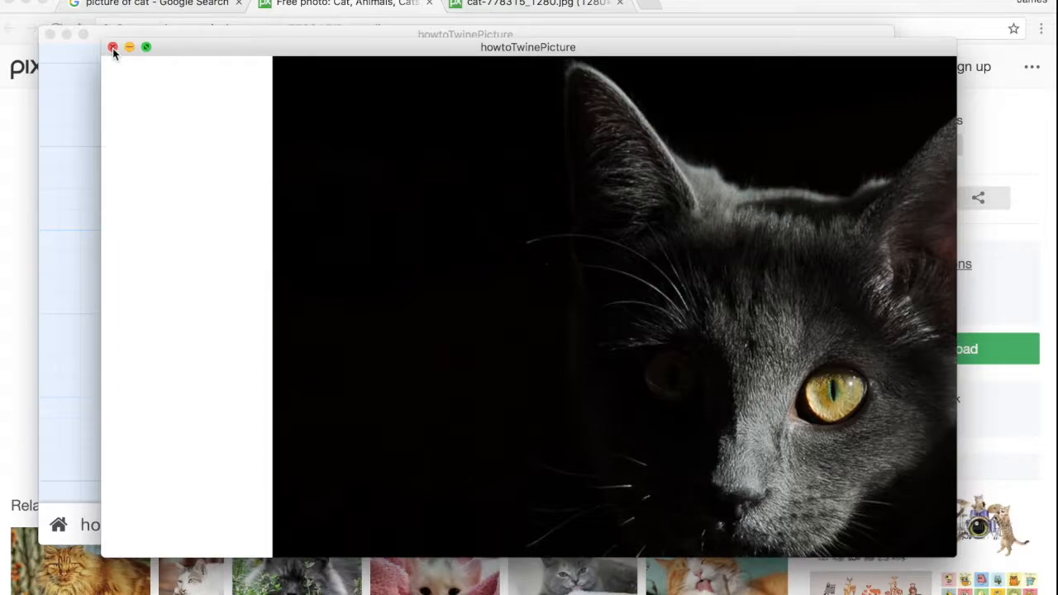
pyautogui.click(114, 47)
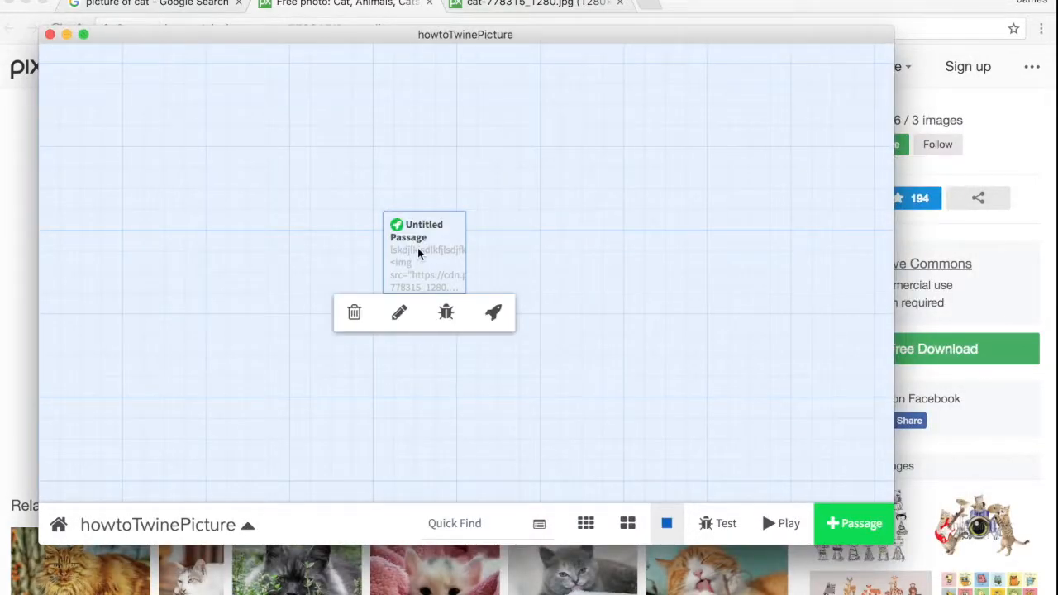
# Open the passage with text around the cat image tag for editing again.
pyautogui.click(399, 312)
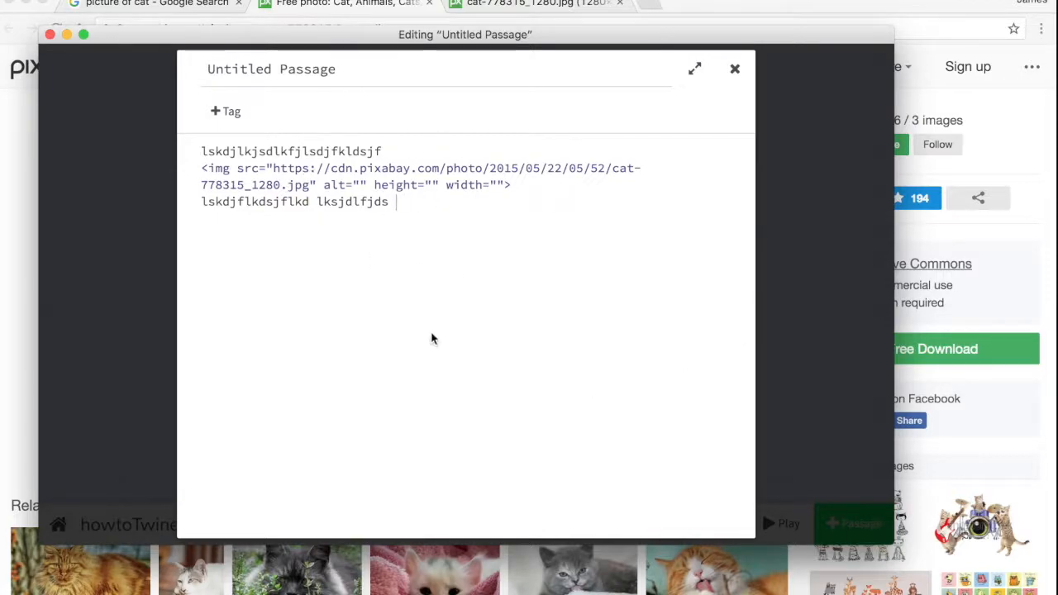
pyautogui.moveTo(567, 311)
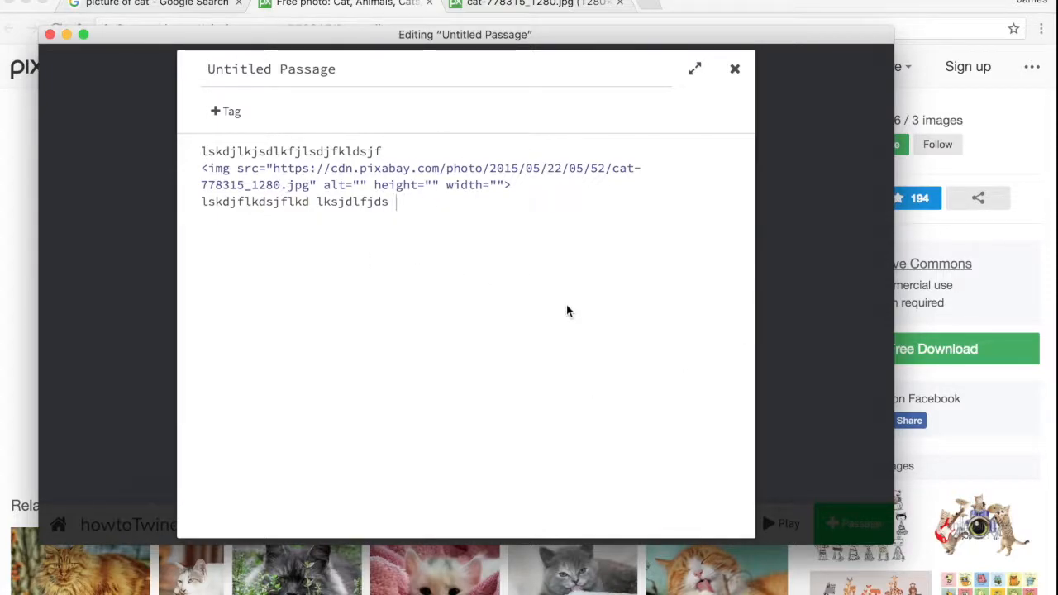